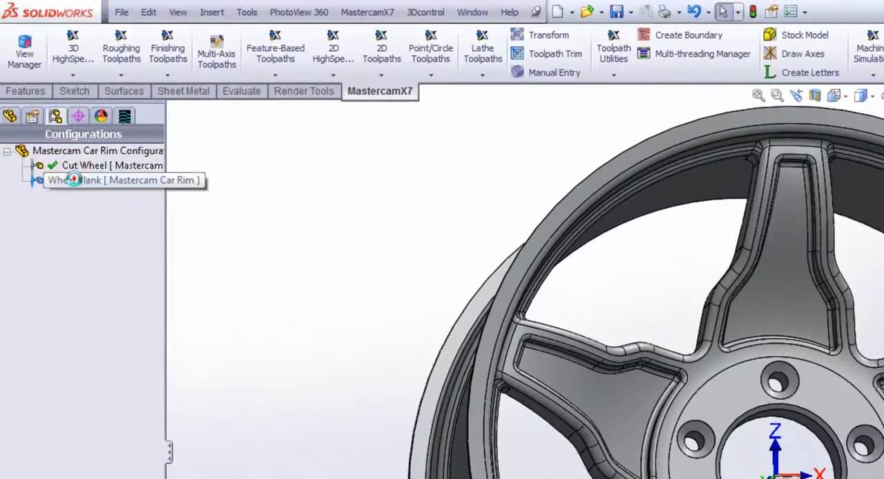
Activate the Wheel Blank configuration of the rim part and reach the save choices
{"action": "double_click", "coordinate": [90, 180]}
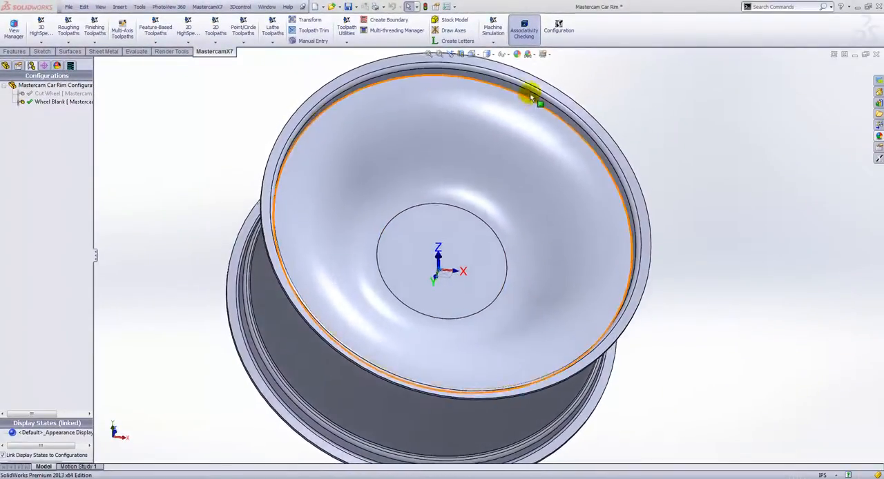
{"action": "left_click_drag", "start_coordinate": [536, 97], "coordinate": [389, 113]}
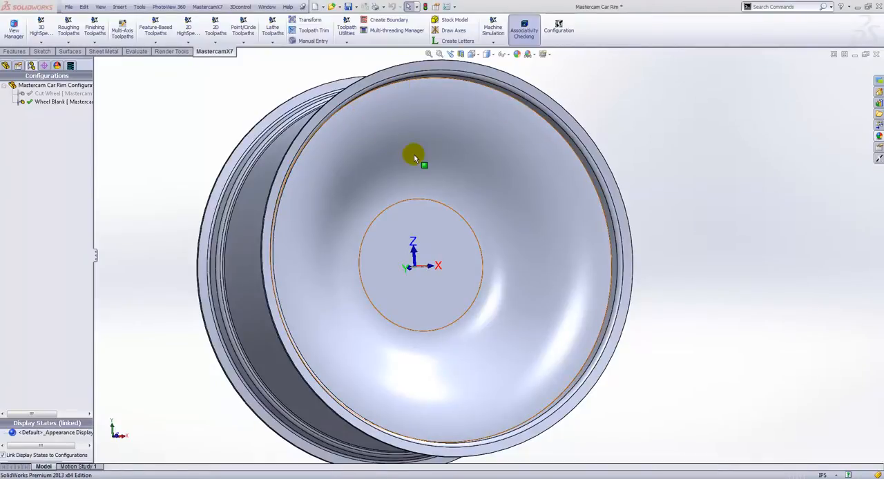
{"action": "left_click", "coordinate": [48, 94]}
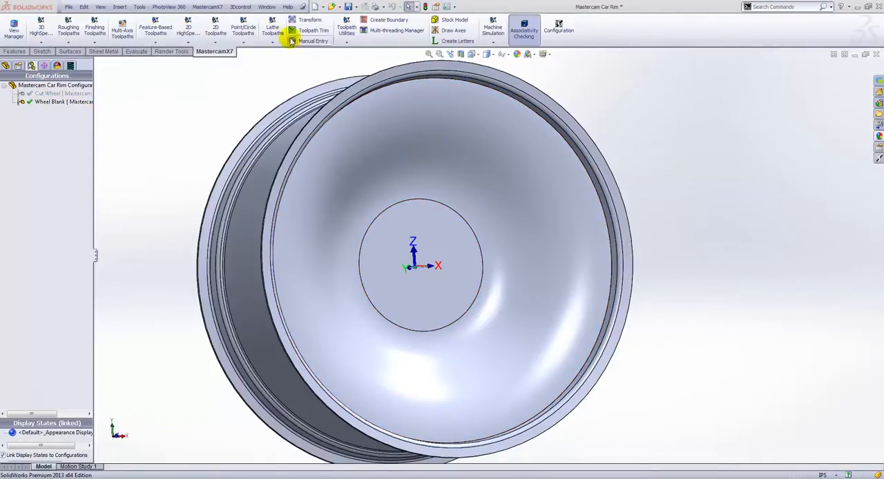
{"action": "left_click", "coordinate": [359, 7]}
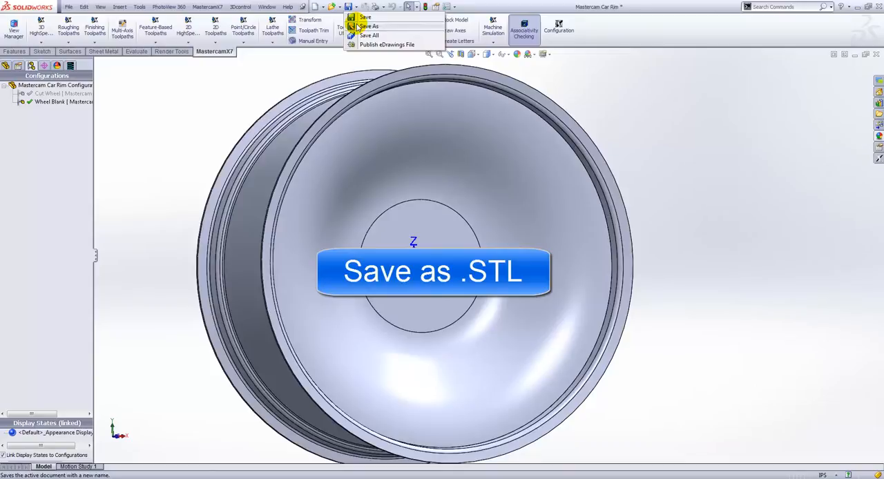
Start a Save As with the file type set to STL (*.stl)
{"action": "left_click", "coordinate": [372, 24]}
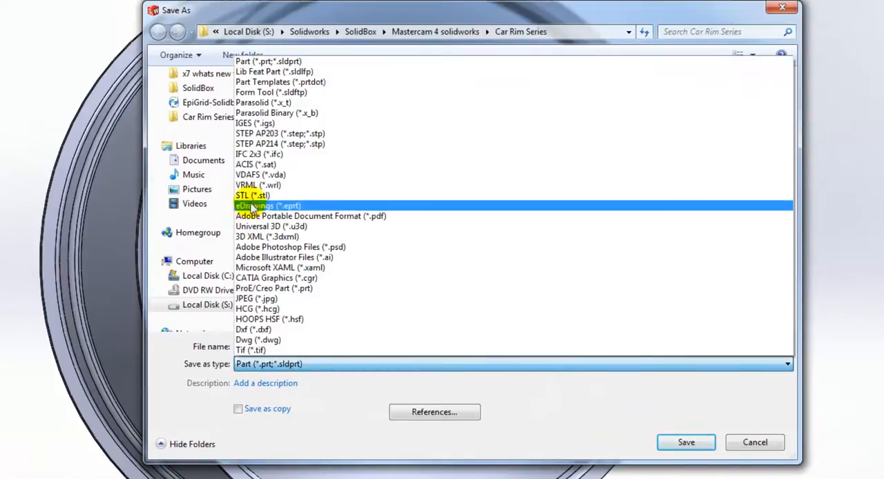
{"action": "left_click", "coordinate": [251, 196]}
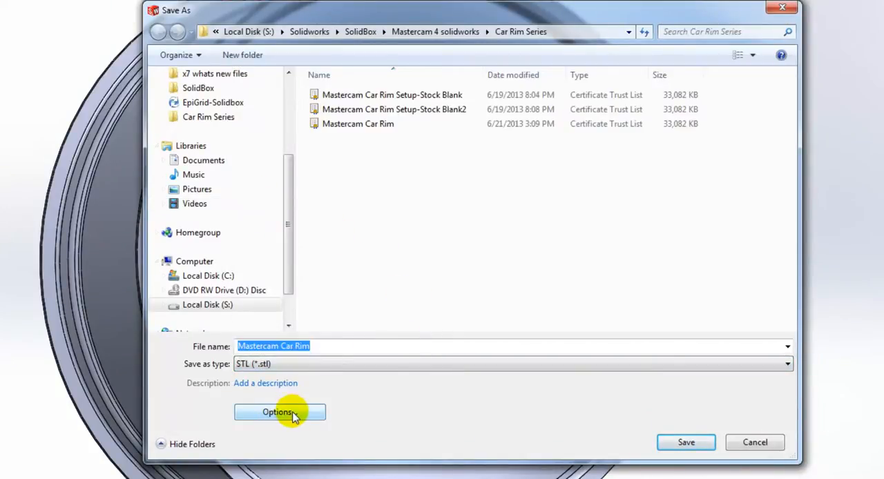
Set the STL export to Custom resolution with a 1 degree angle tolerance
{"action": "left_click", "coordinate": [279, 412]}
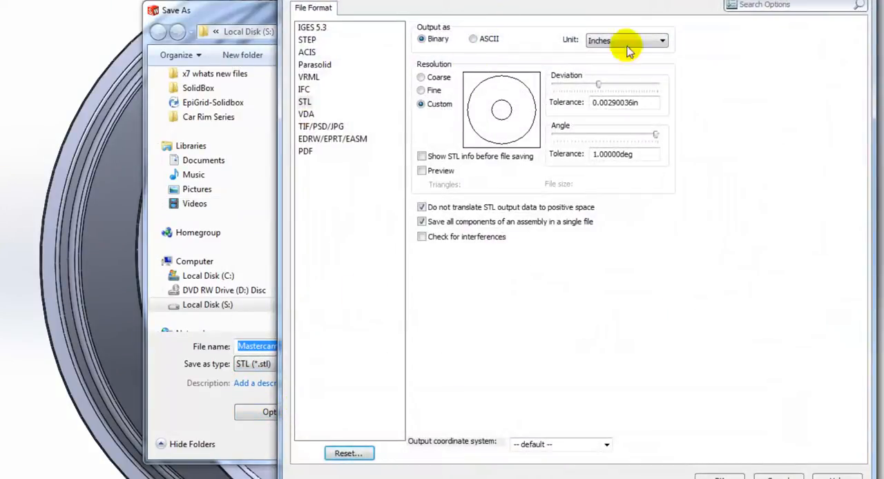
{"action": "mouse_move", "coordinate": [595, 151]}
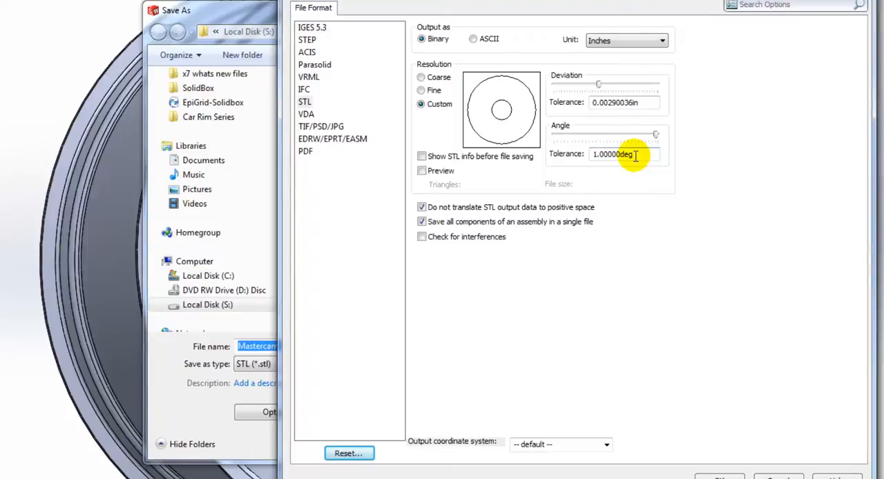
{"action": "left_click", "coordinate": [421, 77]}
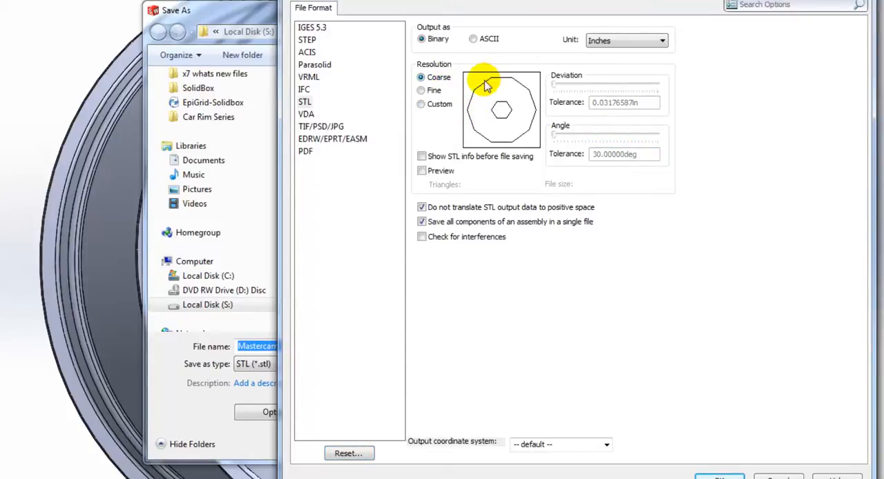
{"action": "left_click", "coordinate": [420, 104]}
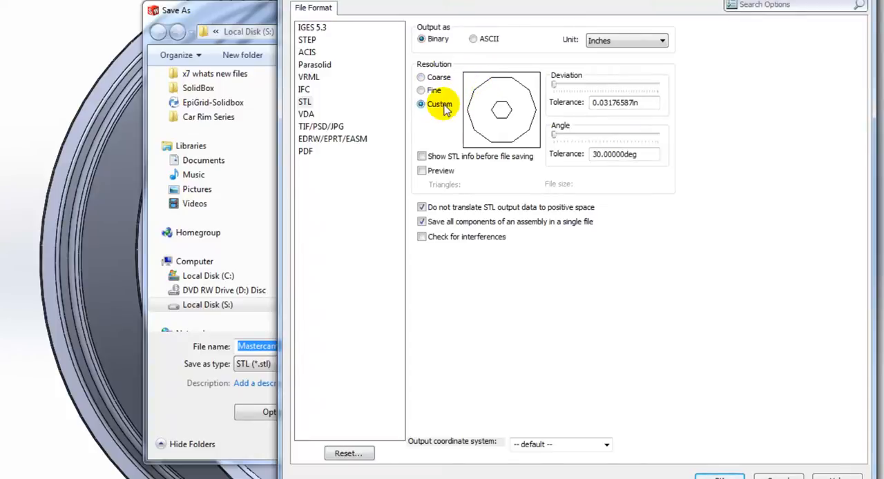
{"action": "type", "text": "1"}
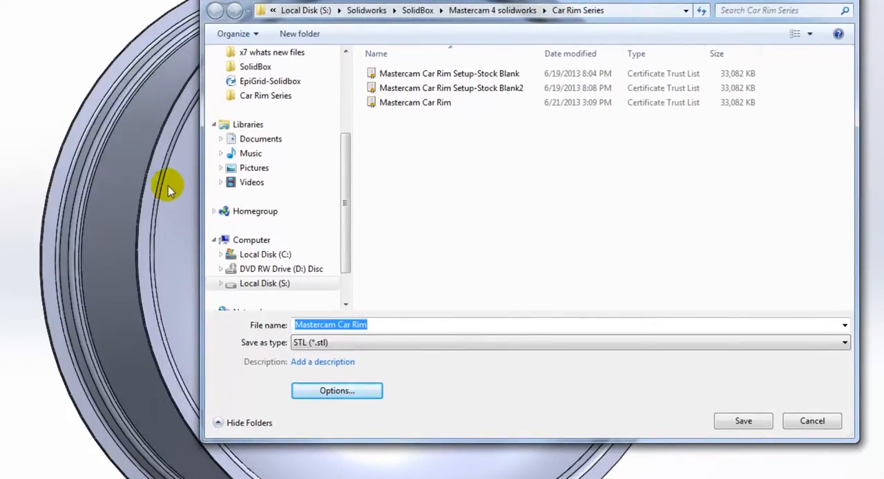
{"action": "mouse_move", "coordinate": [321, 442]}
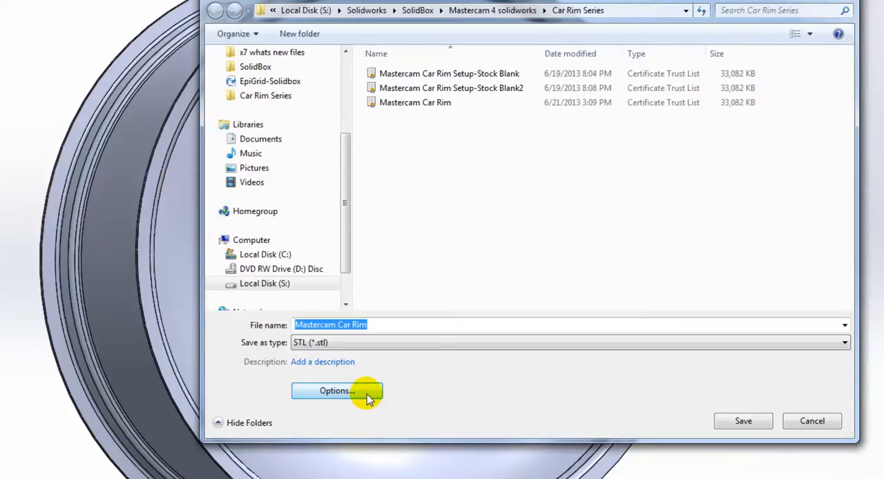
Uncheck 'Do not translate STL output data to positive space' in the STL options
{"action": "left_click", "coordinate": [337, 391]}
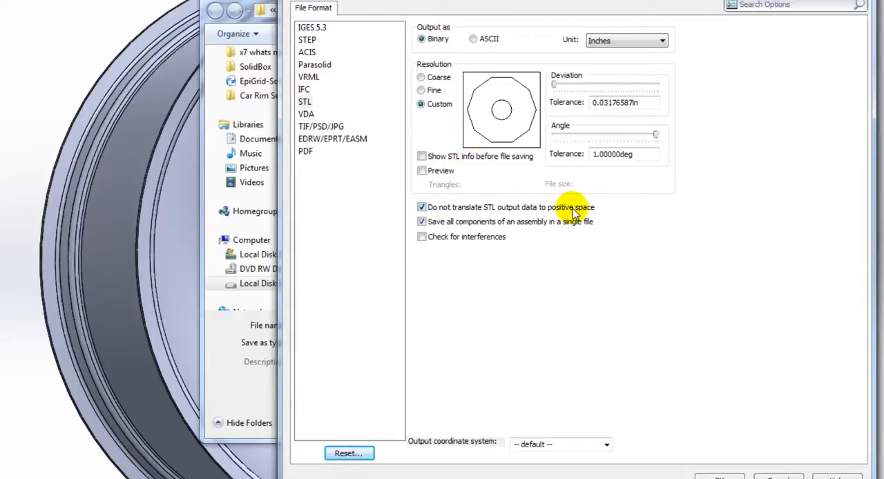
{"action": "mouse_move", "coordinate": [458, 221]}
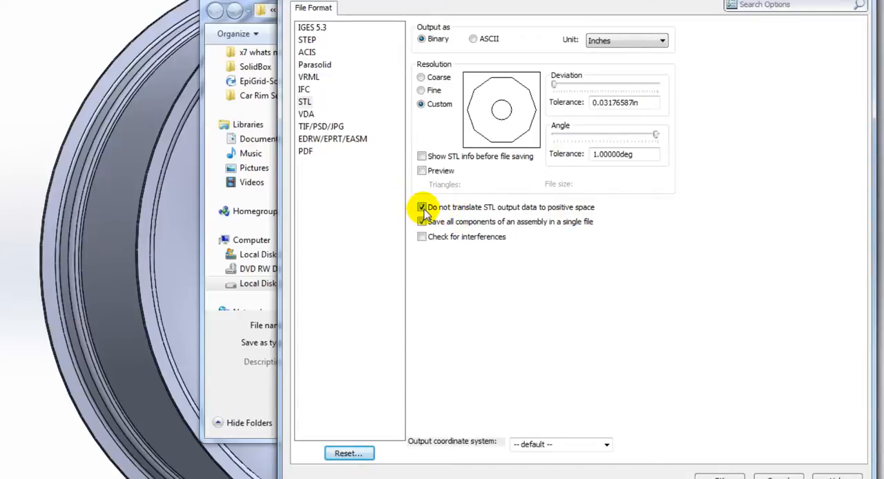
{"action": "left_click", "coordinate": [421, 207]}
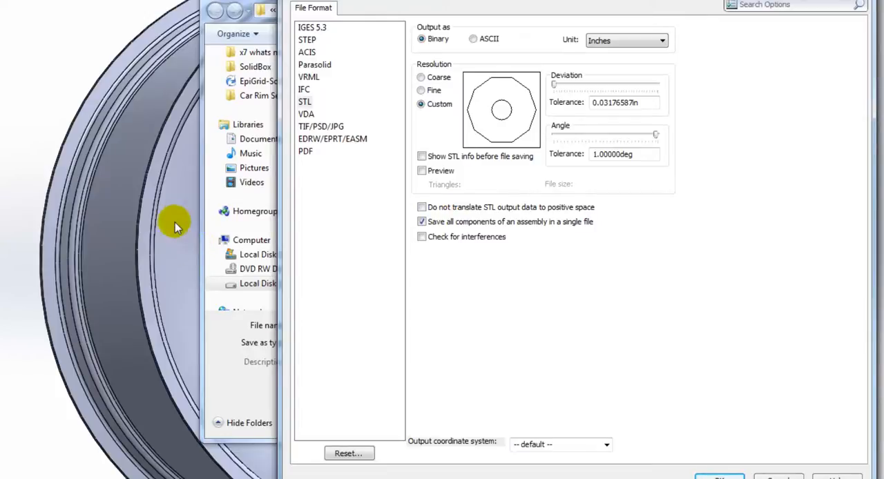
{"action": "mouse_move", "coordinate": [168, 224]}
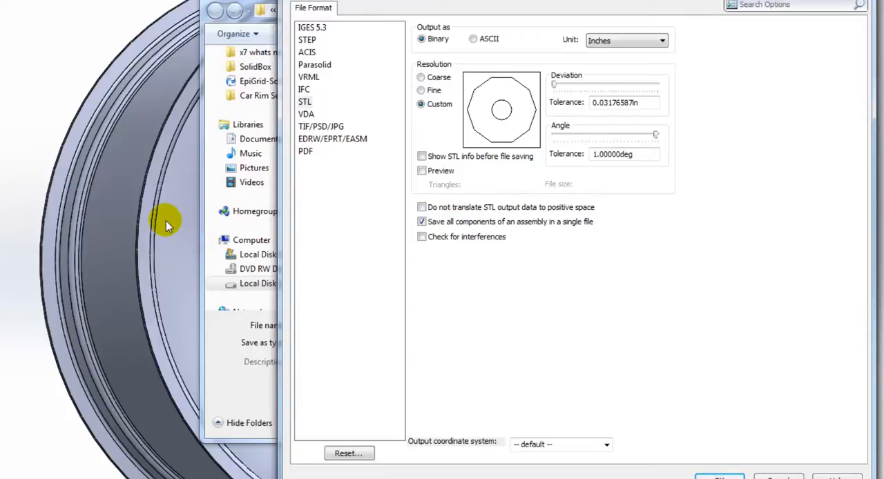
{"action": "mouse_move", "coordinate": [403, 261]}
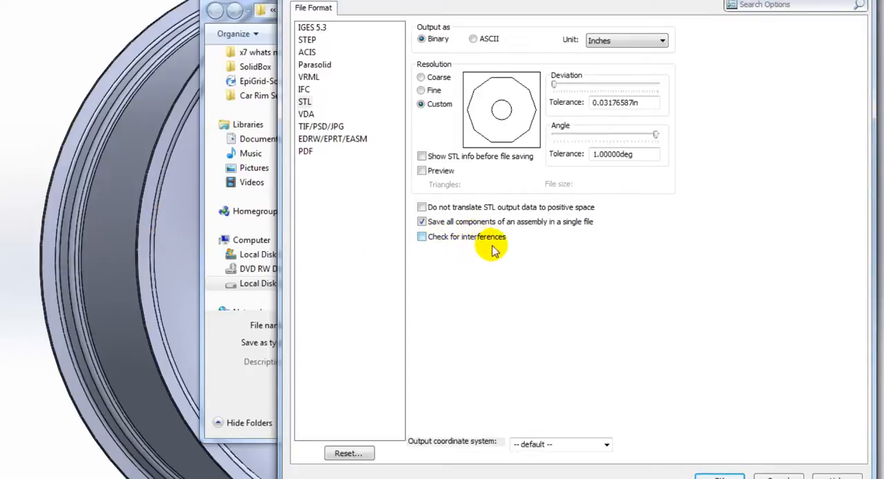
{"action": "mouse_move", "coordinate": [484, 228]}
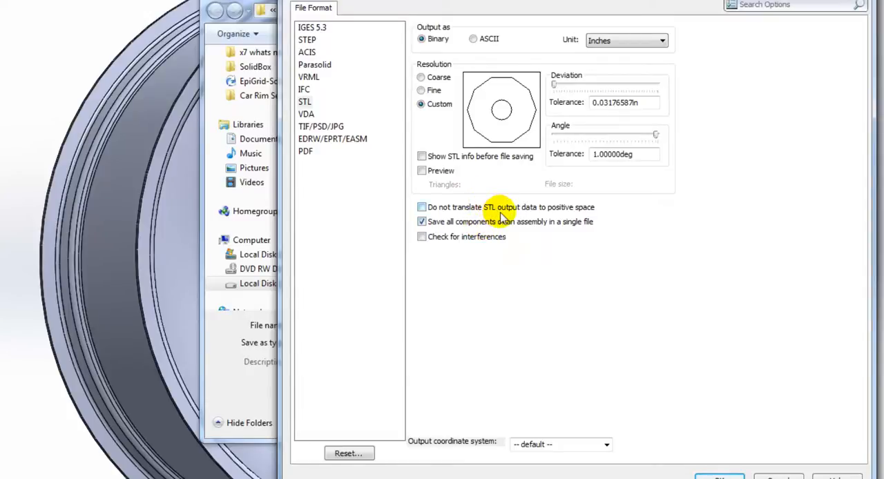
{"action": "mouse_move", "coordinate": [497, 218]}
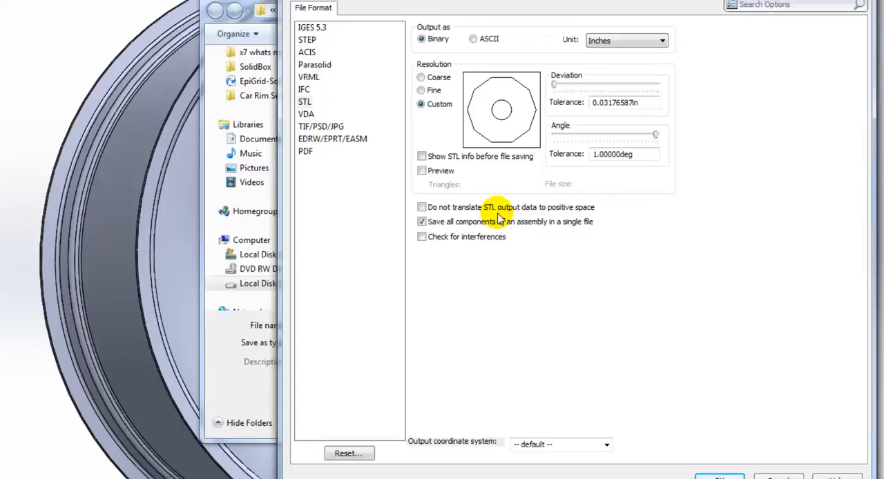
{"action": "mouse_move", "coordinate": [502, 213]}
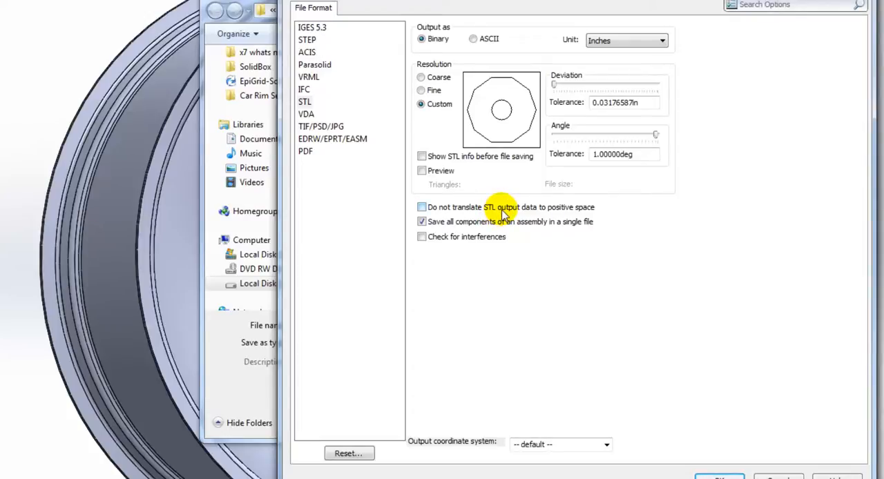
{"action": "mouse_move", "coordinate": [232, 224]}
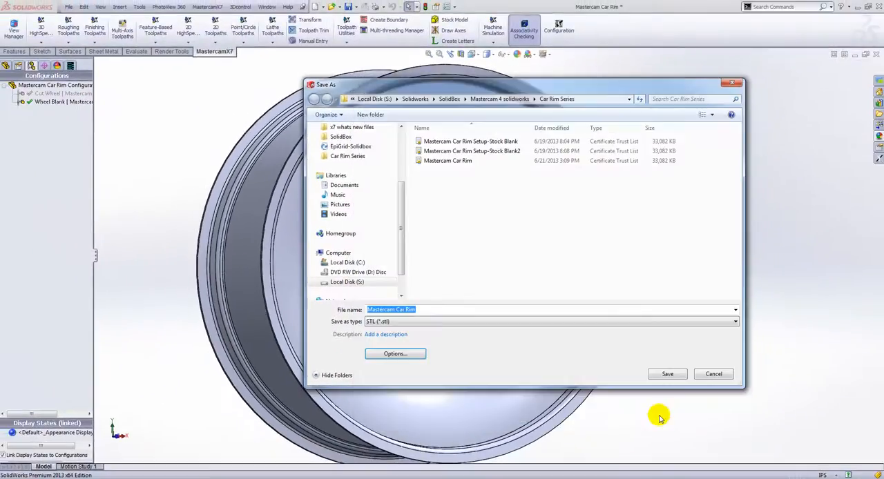
Save Mastercam Car Rim as STL, confirming replacement of the existing file
{"action": "left_click", "coordinate": [667, 373]}
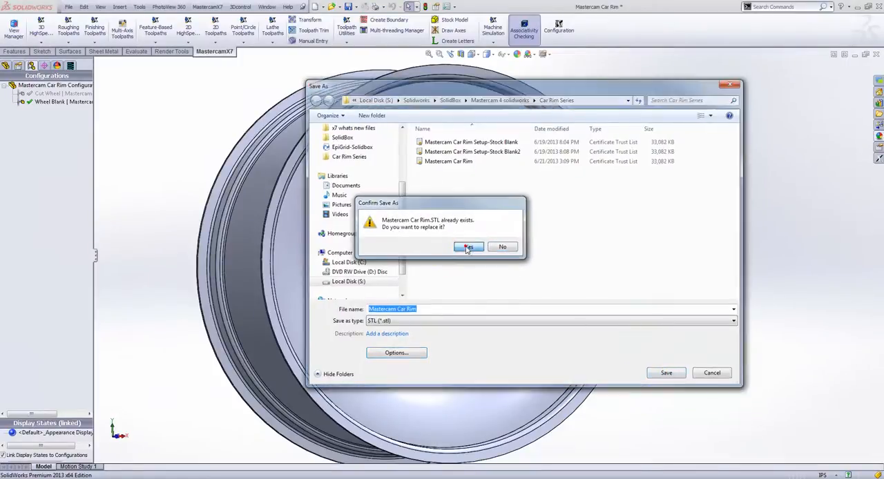
{"action": "left_click", "coordinate": [468, 246]}
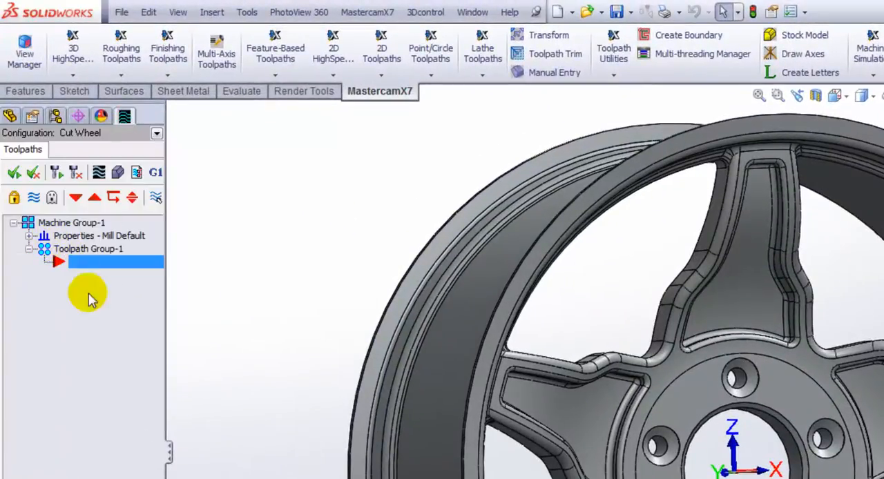
Expand Properties - Mill Default under Machine Group-1 and select Stock setup
{"action": "left_click", "coordinate": [56, 116]}
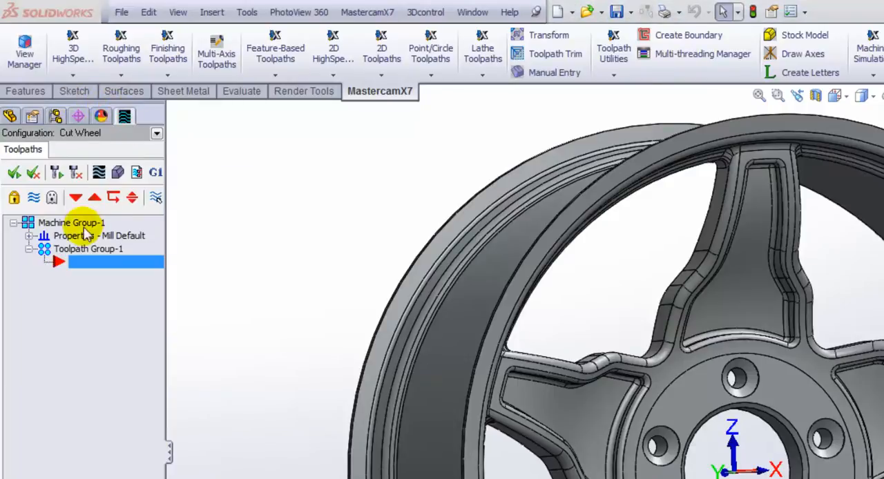
{"action": "left_click", "coordinate": [30, 235]}
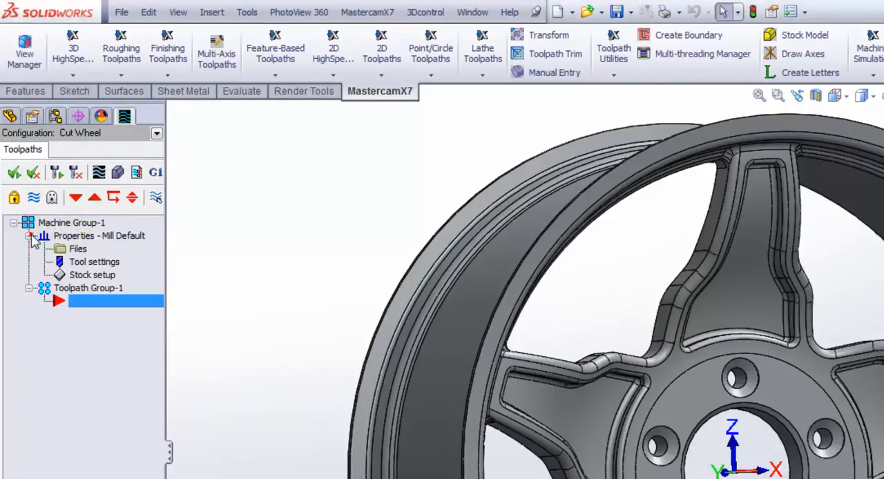
{"action": "left_click", "coordinate": [582, 445]}
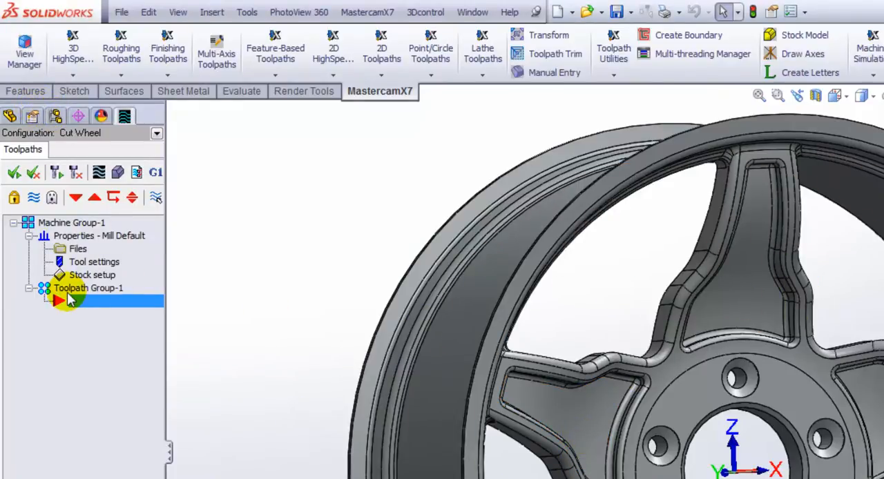
{"action": "left_click", "coordinate": [93, 272]}
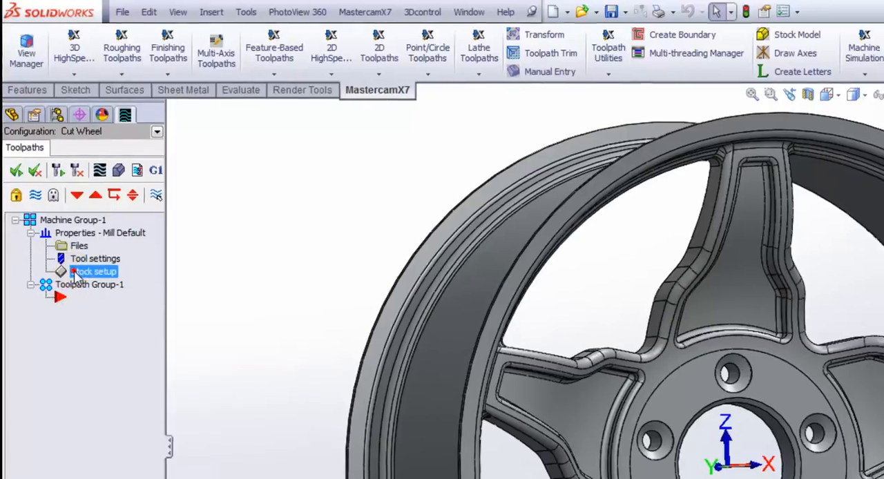
Set the stock shape to the Mastercam Car Rim.STL file and display it as a solid
{"action": "double_click", "coordinate": [94, 270]}
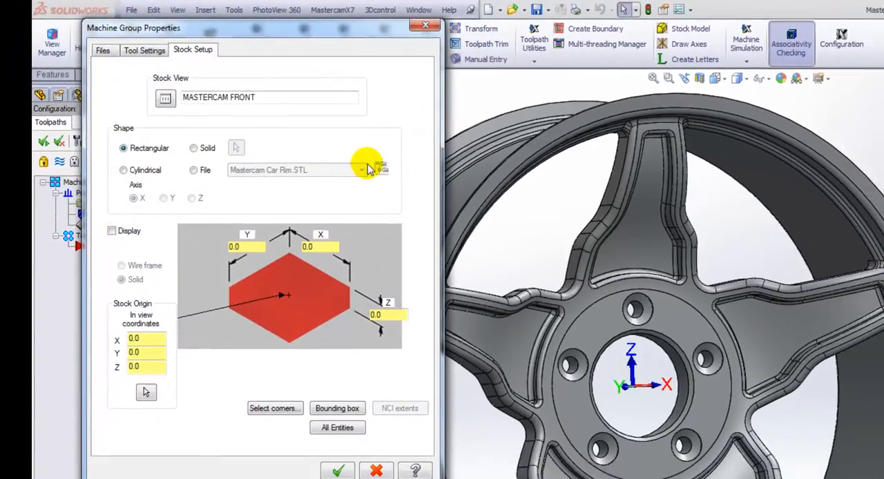
{"action": "left_click", "coordinate": [165, 96]}
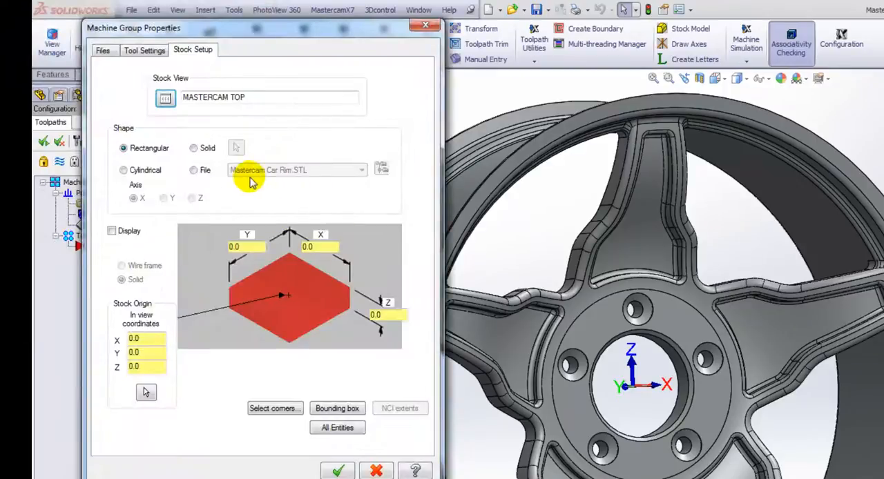
{"action": "left_click", "coordinate": [193, 170]}
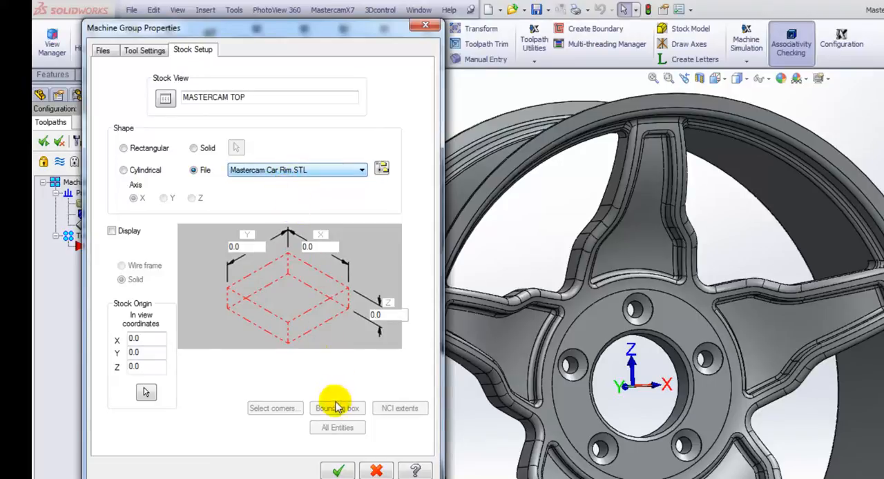
{"action": "left_click", "coordinate": [337, 469]}
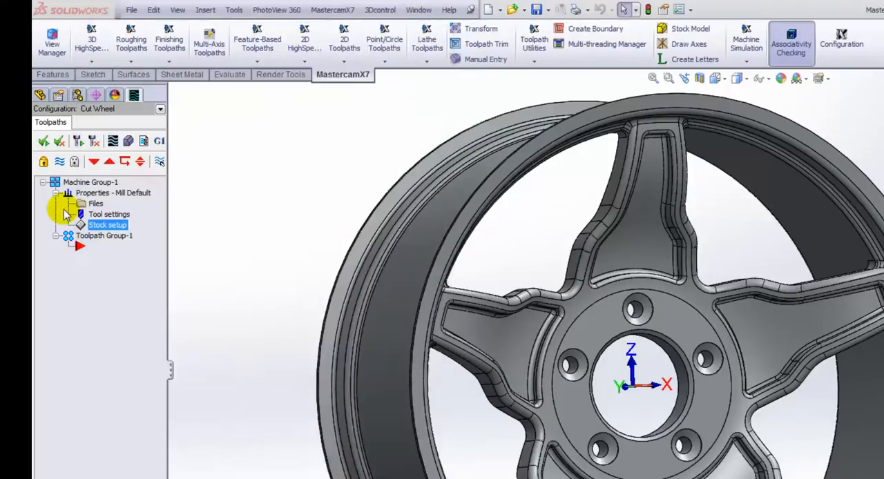
{"action": "double_click", "coordinate": [108, 224]}
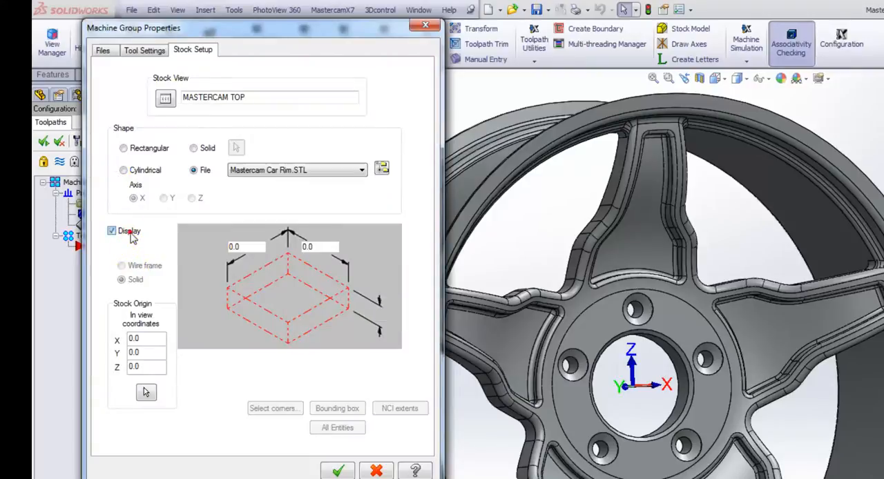
{"action": "left_click", "coordinate": [337, 470]}
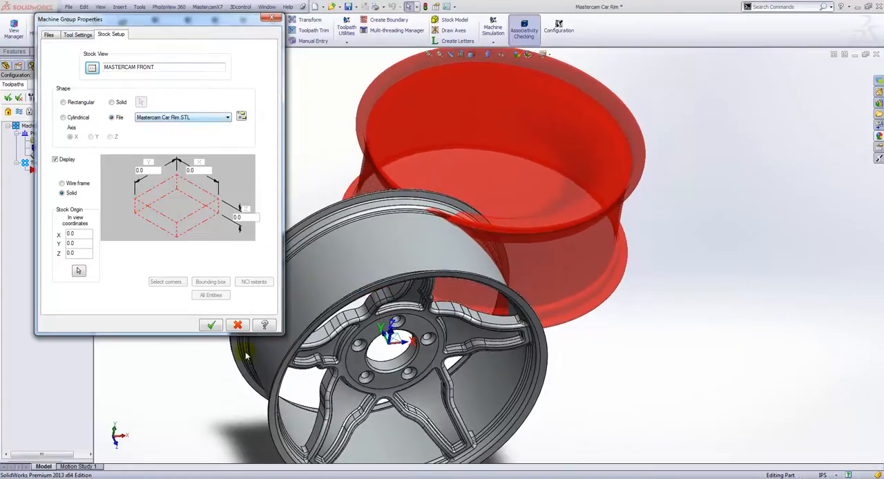
Accept the stock setup, closing the Machine Group Properties
{"action": "left_click", "coordinate": [210, 326]}
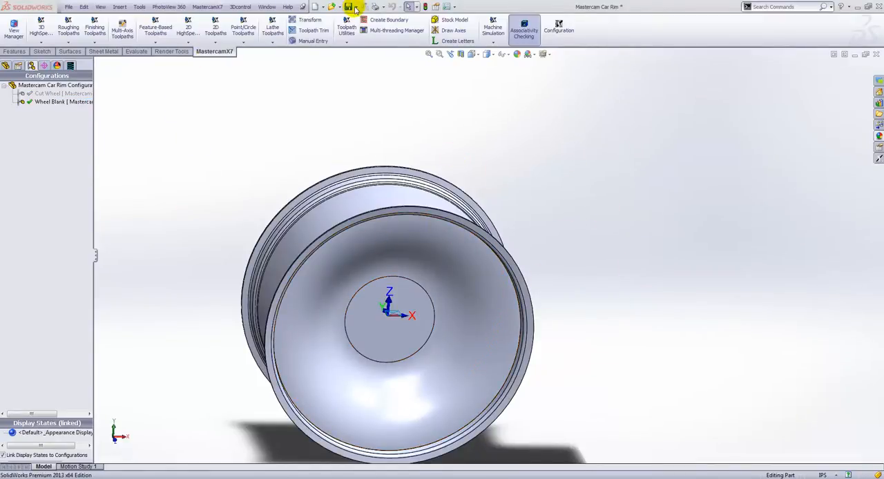
Re-export Mastercam Car Rim.STL untranslated, replacing the old file, and return to Cut Wheel
{"action": "left_click", "coordinate": [348, 5]}
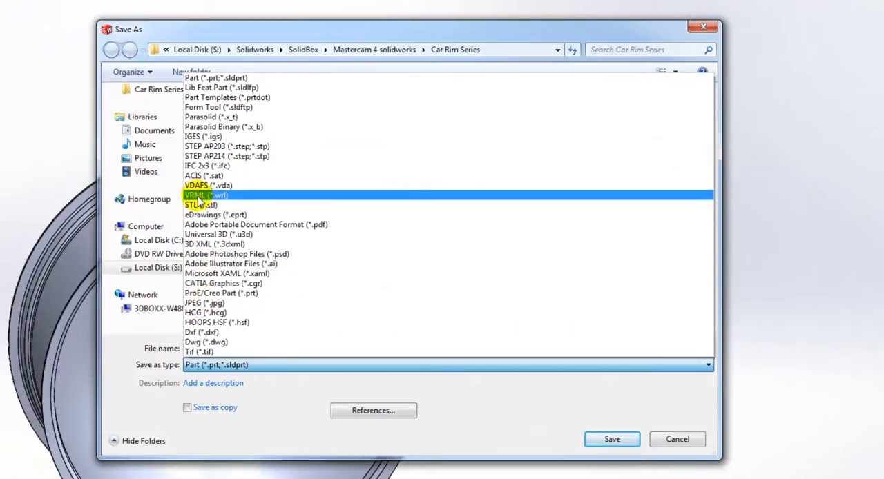
{"action": "left_click", "coordinate": [200, 204]}
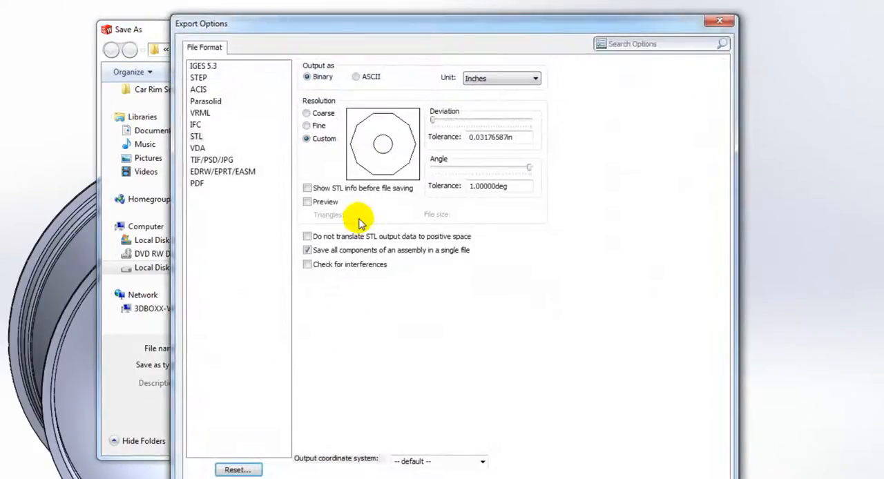
{"action": "left_click", "coordinate": [306, 236]}
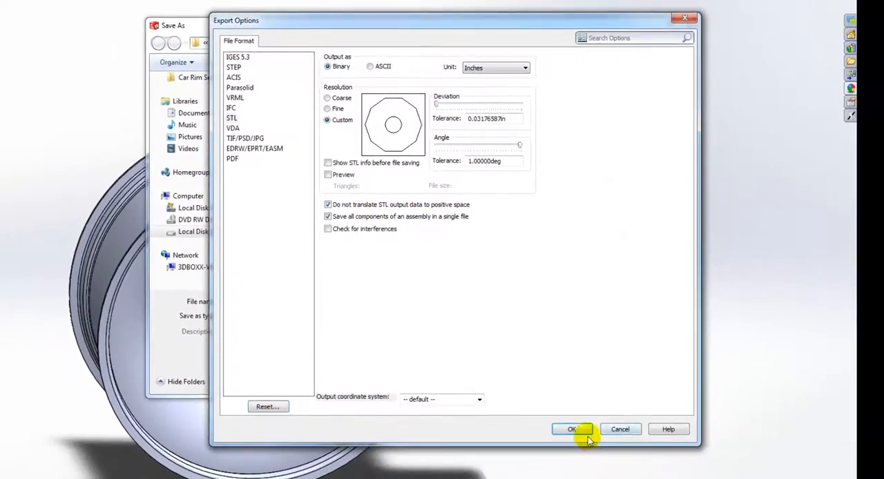
{"action": "left_click", "coordinate": [571, 428]}
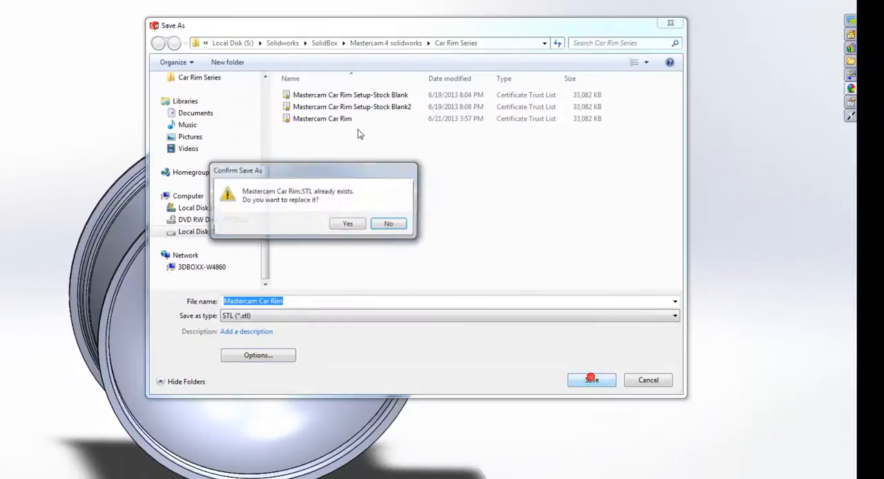
{"action": "left_click", "coordinate": [348, 224]}
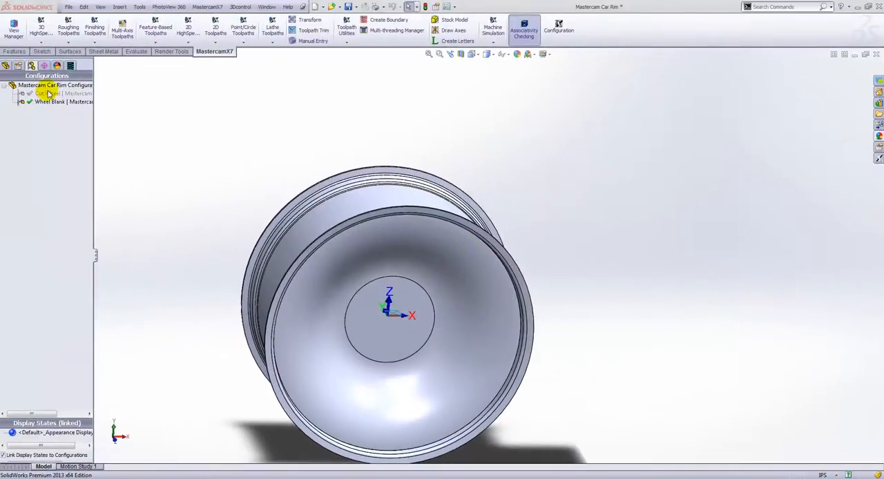
{"action": "left_click", "coordinate": [48, 94]}
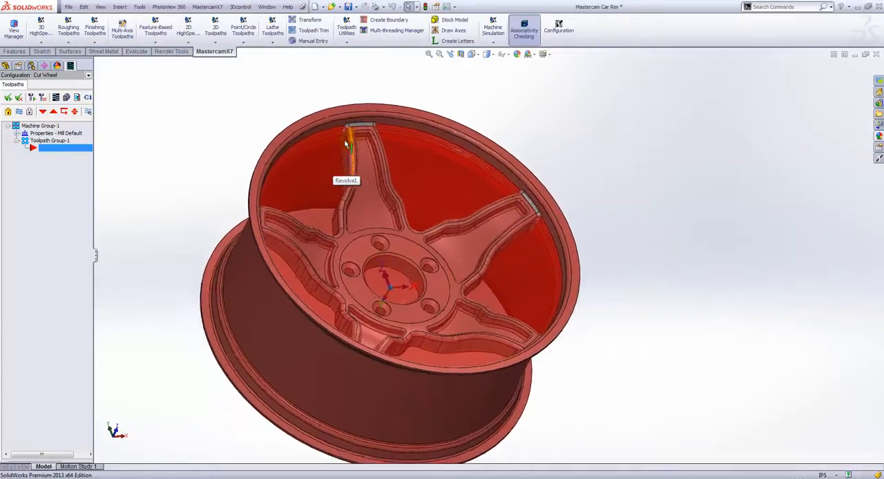
{"action": "scroll", "scroll_direction": "up", "scroll_amount": 3}
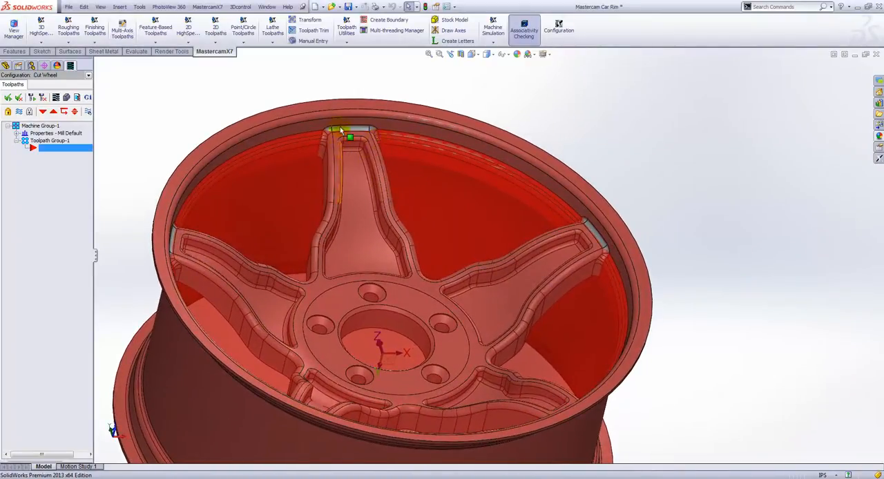
{"action": "mouse_move", "coordinate": [320, 138]}
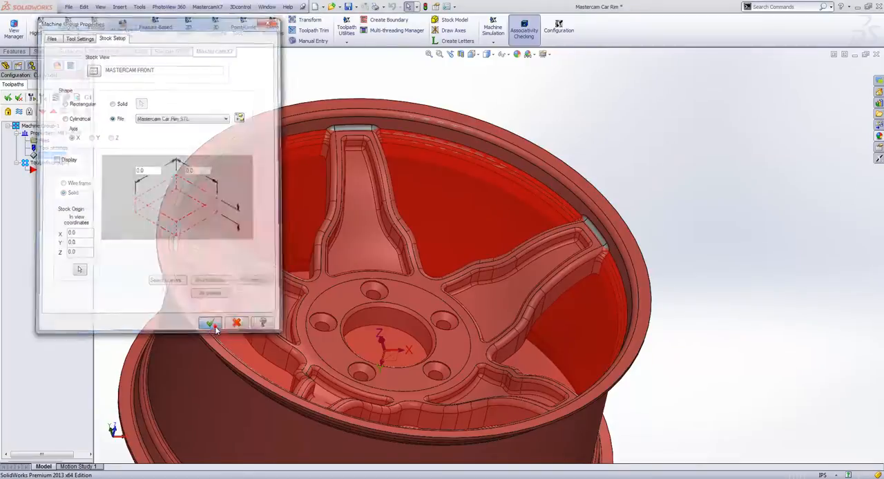
Close stock setup and replace the machine with the default mill via MastercamX7 > Mill Machines
{"action": "left_click", "coordinate": [209, 323]}
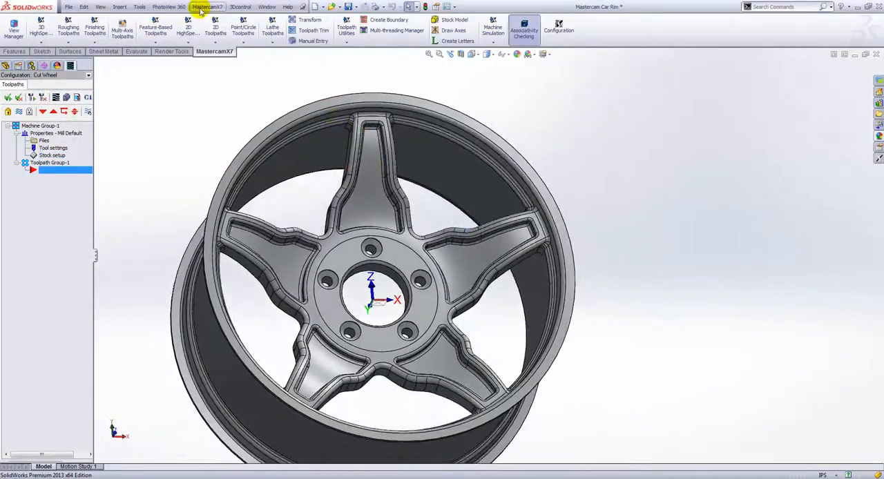
{"action": "left_click", "coordinate": [207, 7]}
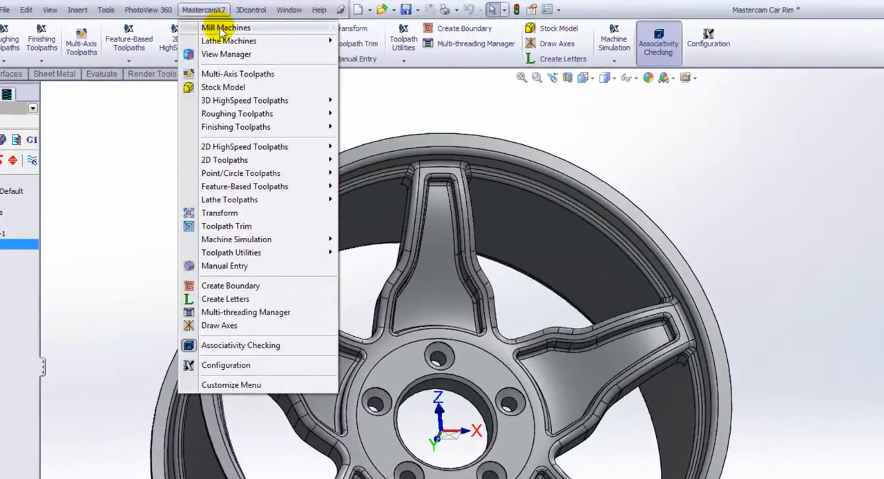
{"action": "left_click", "coordinate": [226, 28]}
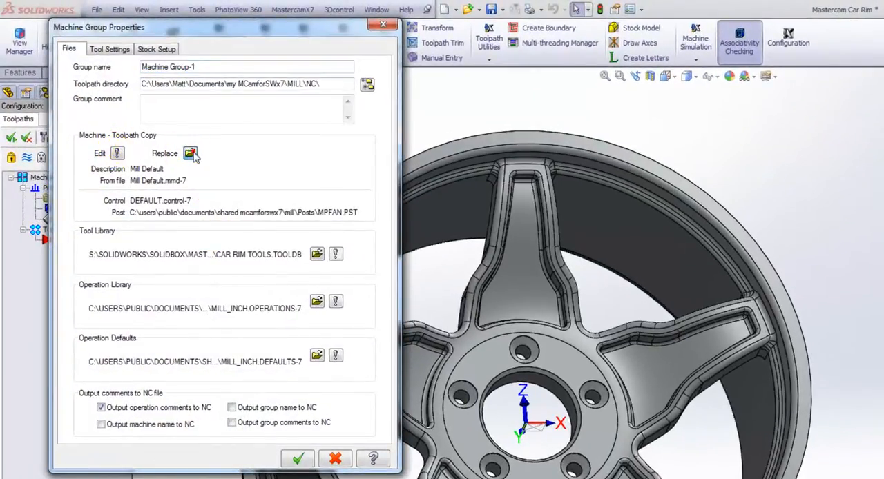
{"action": "left_click", "coordinate": [191, 153]}
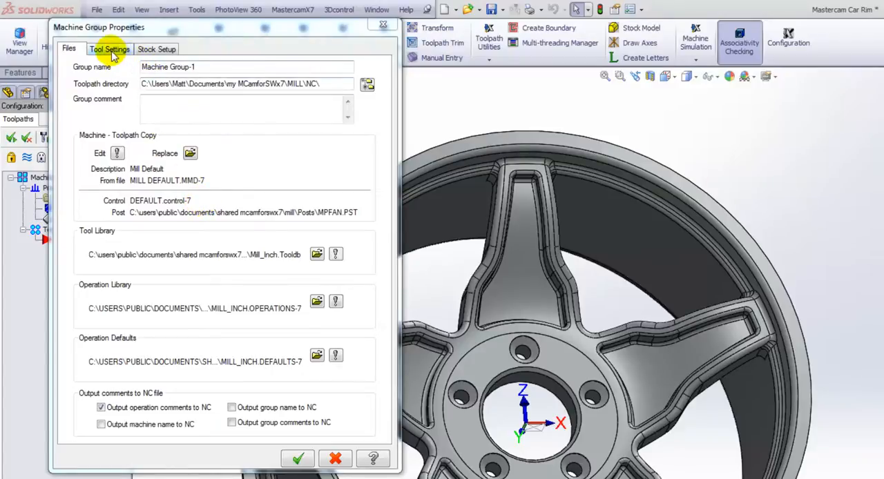
Enable Warn of duplicate tool numbers, Use tool's step/peck/coolant and Search tool library in Tool Settings
{"action": "left_click", "coordinate": [110, 49]}
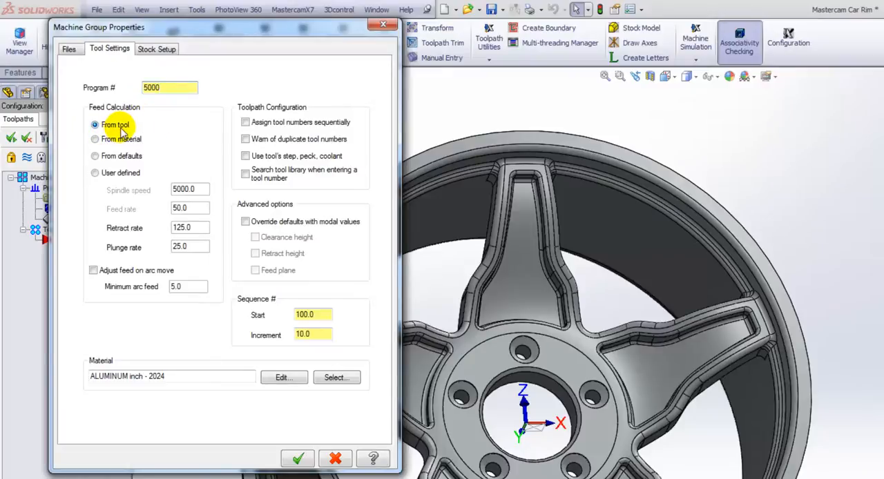
{"action": "mouse_move", "coordinate": [131, 127]}
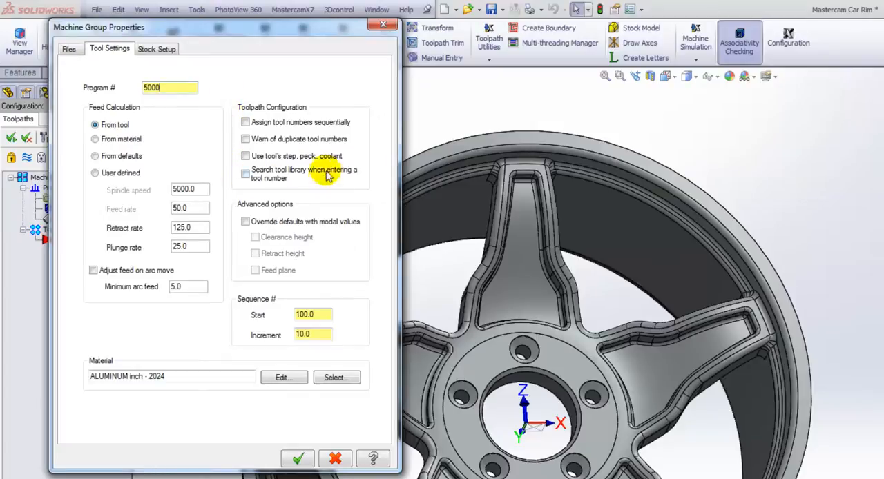
{"action": "left_click", "coordinate": [246, 138]}
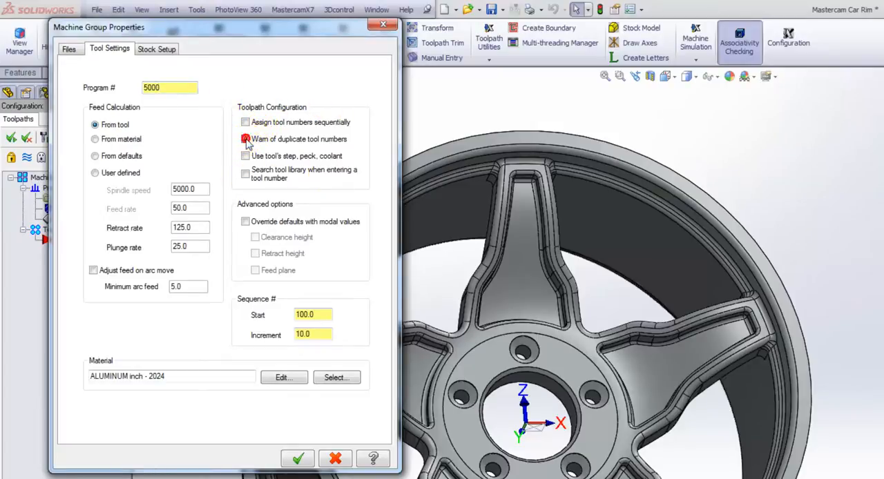
{"action": "left_click", "coordinate": [246, 138]}
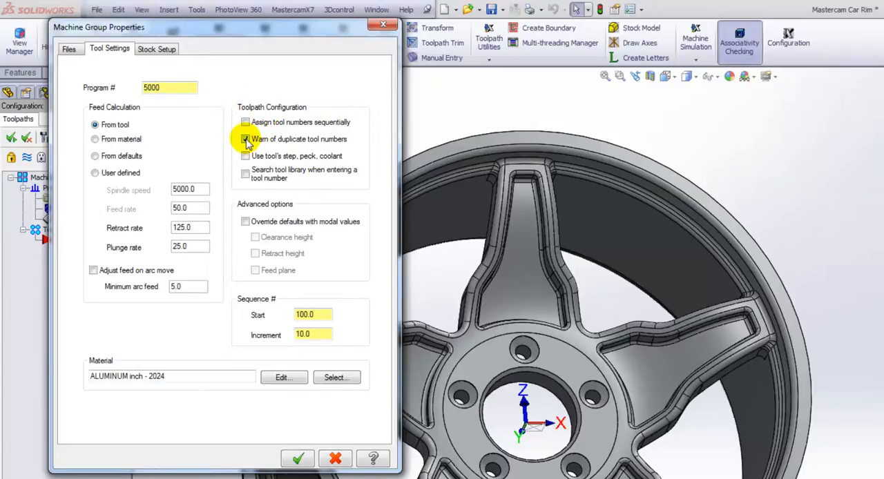
{"action": "left_click", "coordinate": [246, 156]}
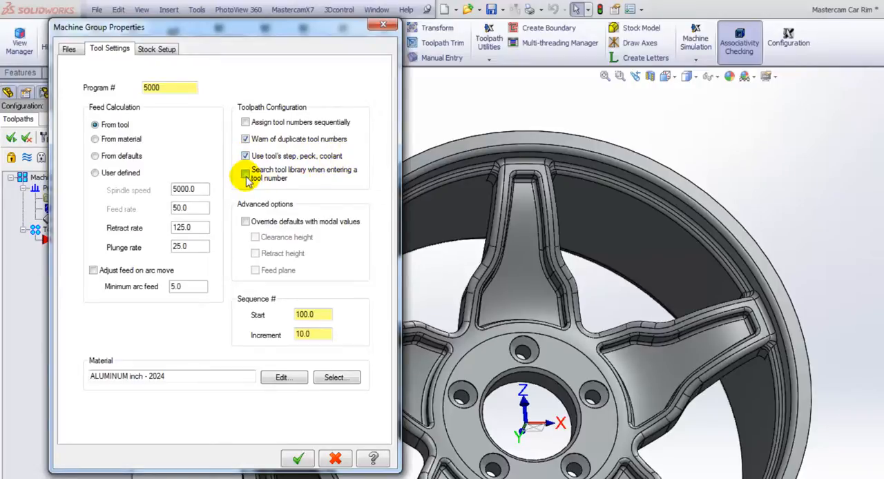
{"action": "left_click", "coordinate": [246, 174]}
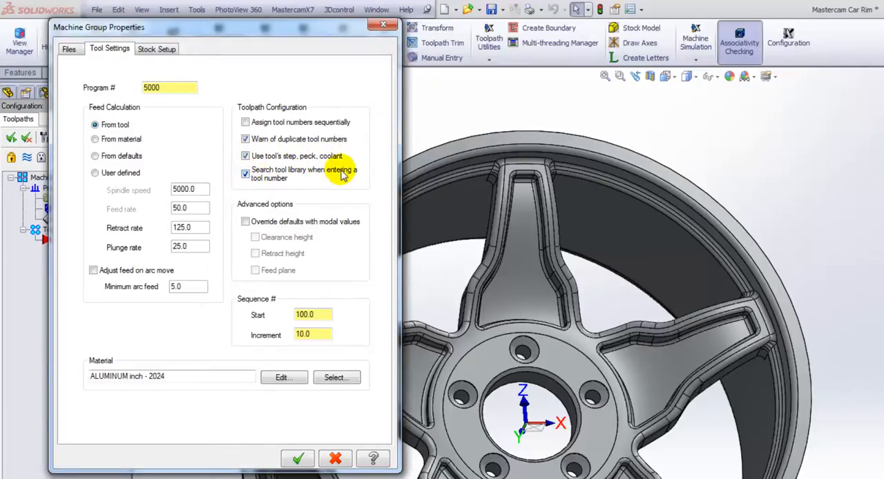
{"action": "mouse_move", "coordinate": [386, 129]}
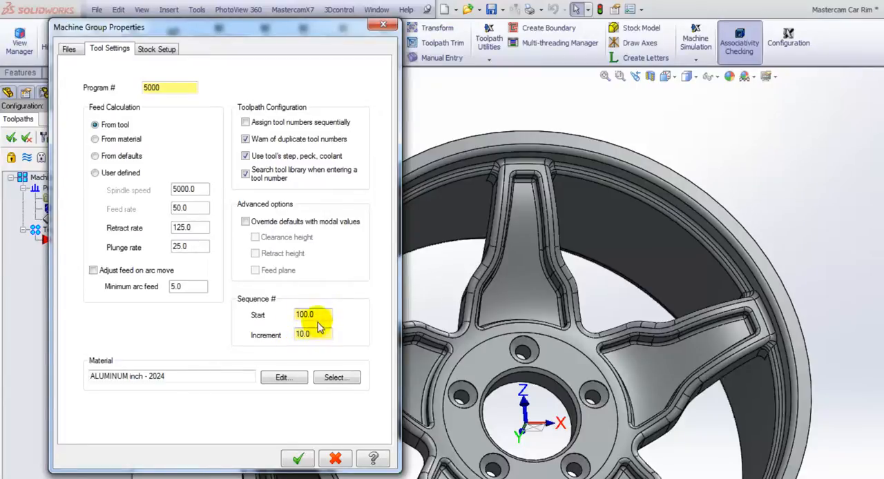
{"action": "left_click", "coordinate": [157, 49]}
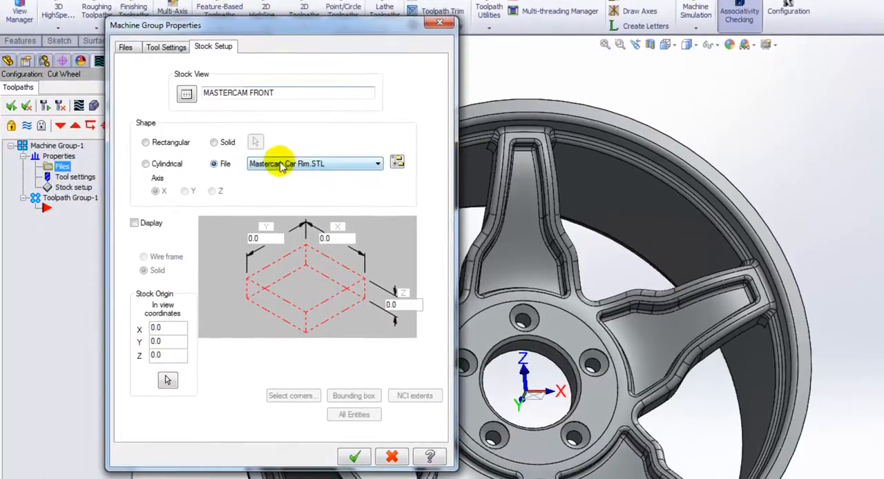
{"action": "mouse_move", "coordinate": [358, 171]}
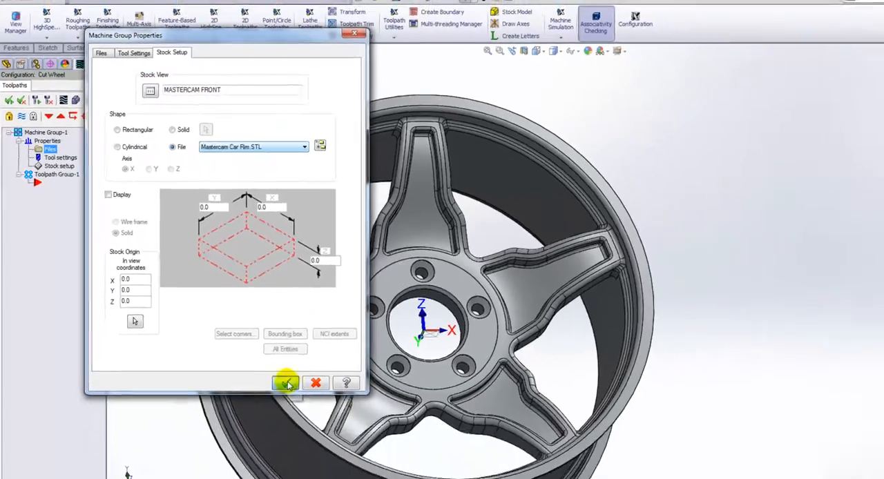
Accept the machine group properties with the rim STL stock via the green check
{"action": "left_click", "coordinate": [285, 384]}
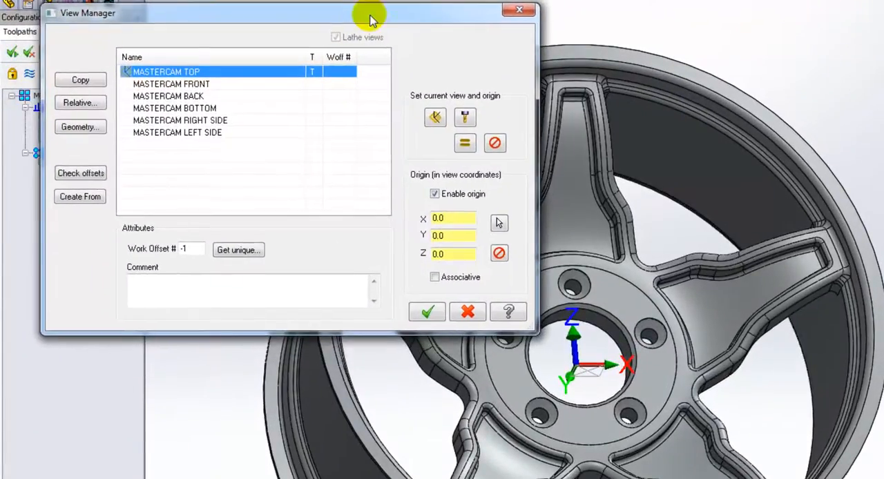
{"action": "mouse_move", "coordinate": [717, 344]}
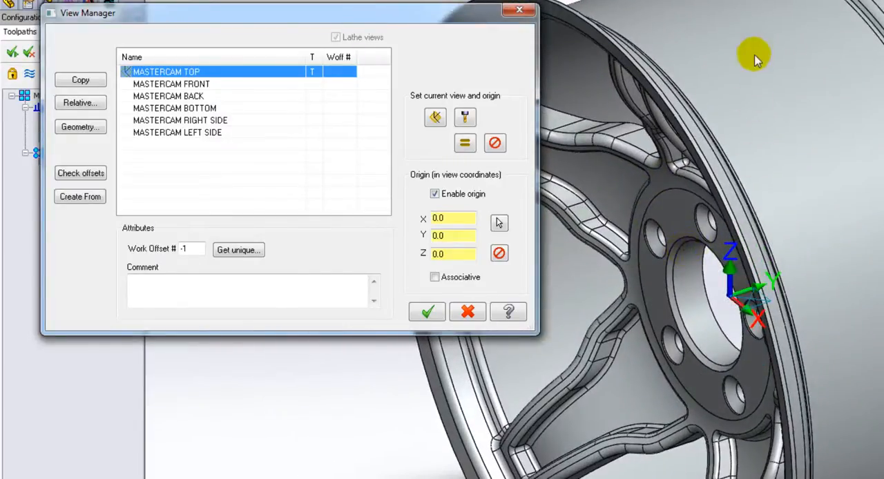
{"action": "mouse_move", "coordinate": [745, 70]}
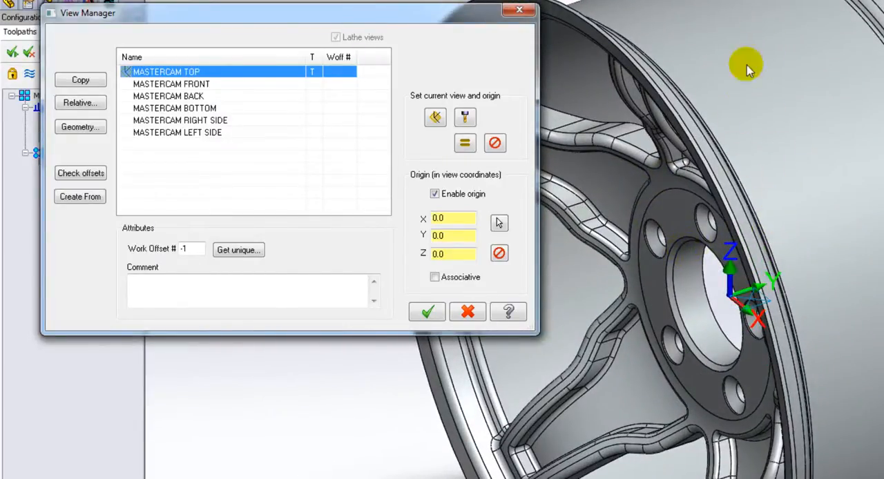
Make MASTERCAM FRONT the current view in View Manager and set its origin Z to 4
{"action": "left_click", "coordinate": [171, 82]}
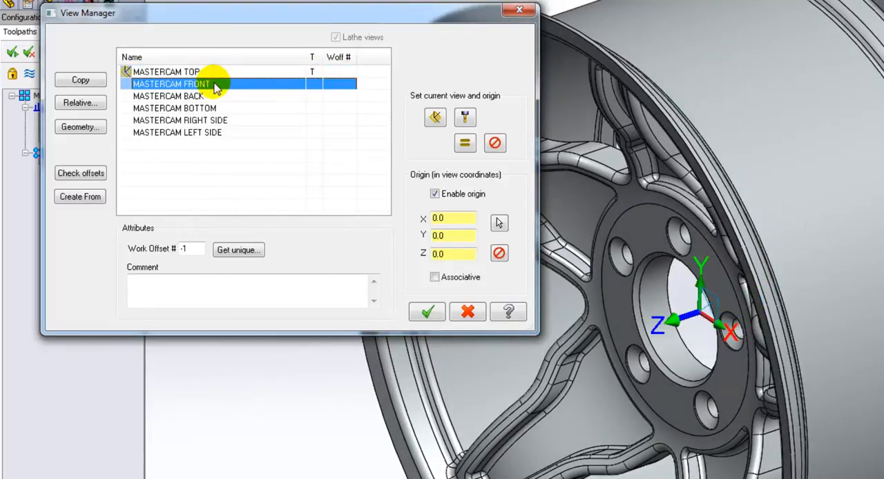
{"action": "left_click", "coordinate": [464, 144]}
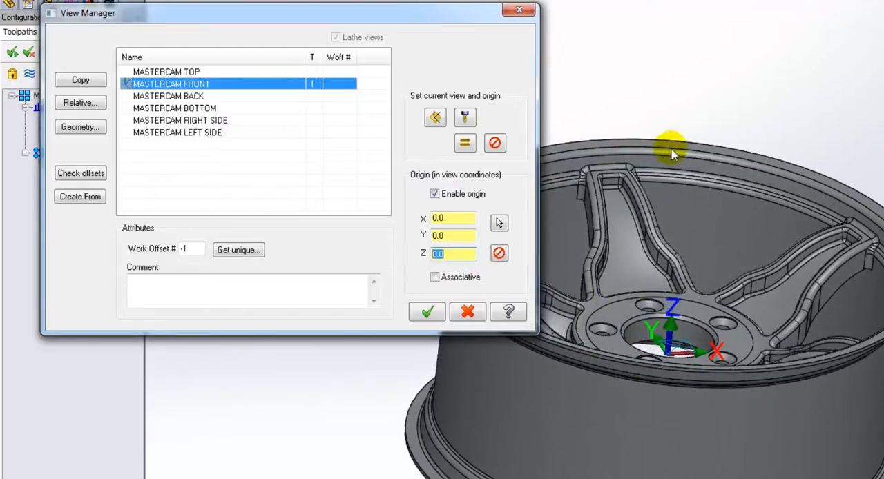
{"action": "type", "text": "4"}
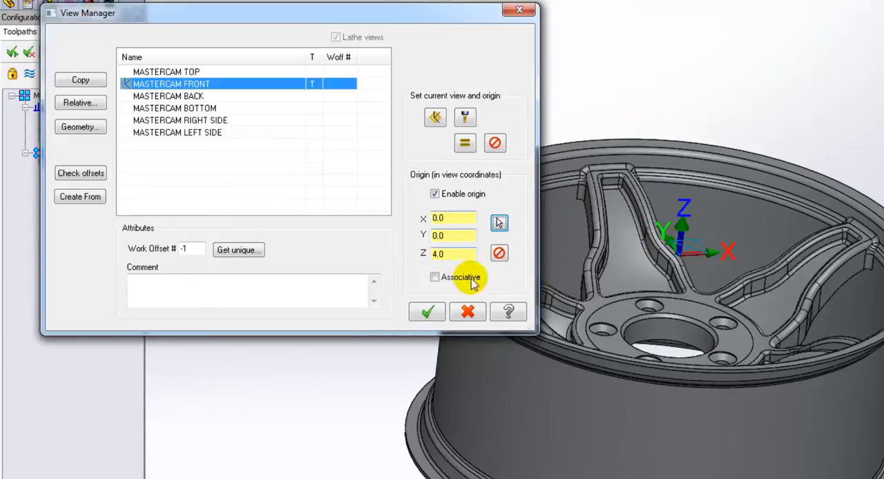
{"action": "left_click_drag", "start_coordinate": [94, 13], "coordinate": [160, 12]}
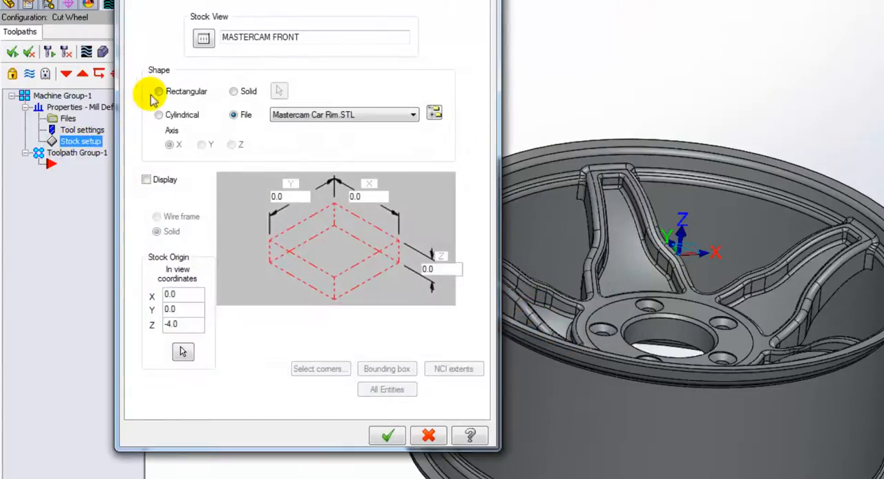
Reopen Stock Setup, keep Mastercam Car Rim.STL as file stock with origin Z 0.0, and accept the group properties
{"action": "left_click", "coordinate": [147, 179]}
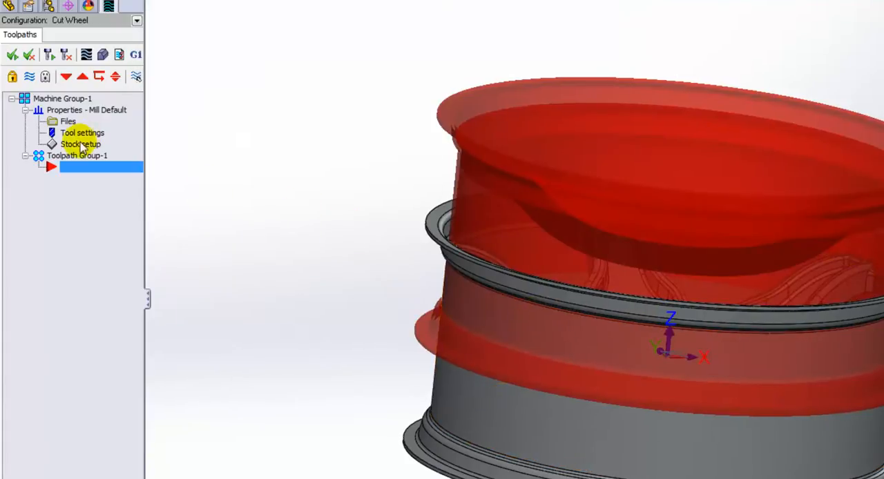
{"action": "double_click", "coordinate": [80, 144]}
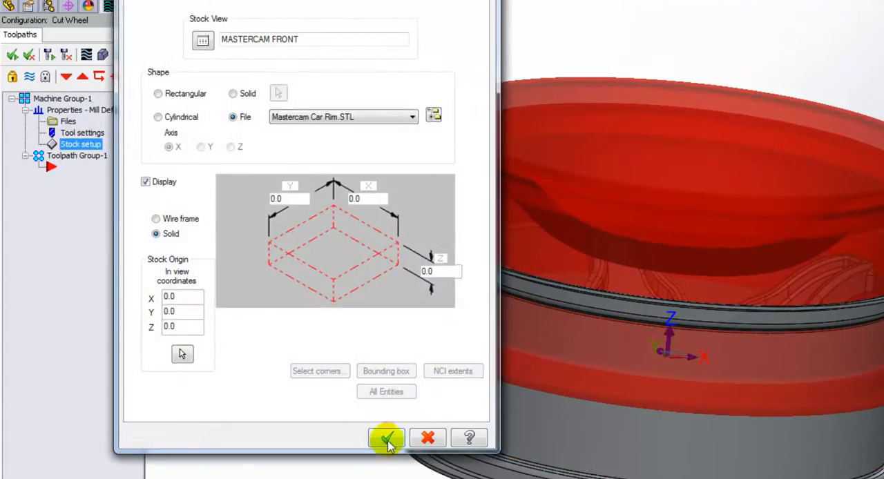
{"action": "left_click", "coordinate": [387, 439]}
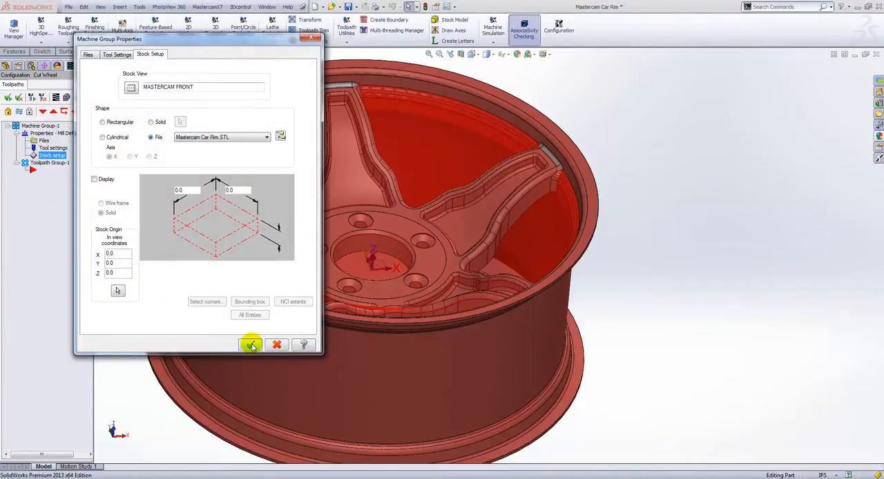
{"action": "left_click", "coordinate": [251, 344]}
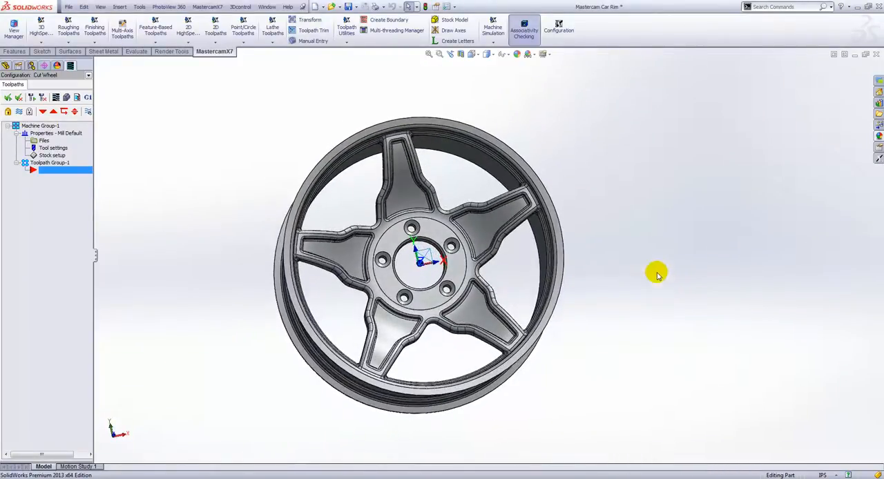
View the rim at an angle and launch the Mill Tool Manager from Toolpath Utilities
{"action": "left_click_drag", "start_coordinate": [656, 273], "coordinate": [555, 200]}
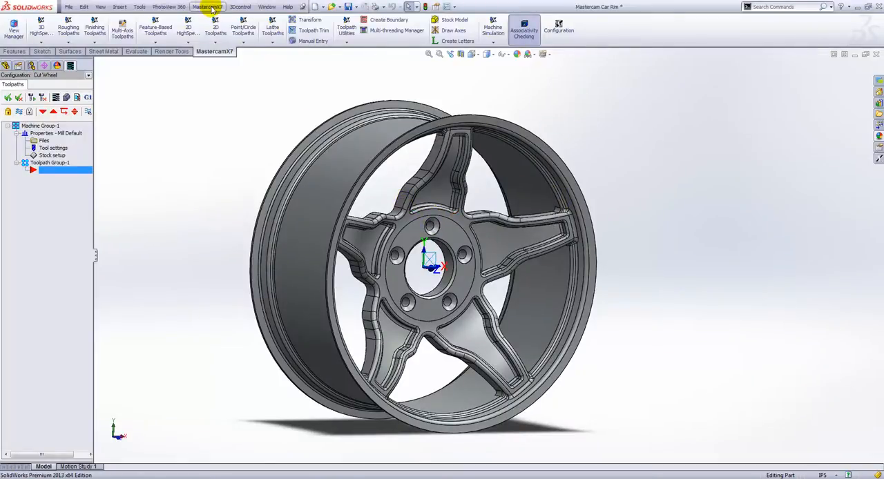
{"action": "left_click", "coordinate": [206, 5]}
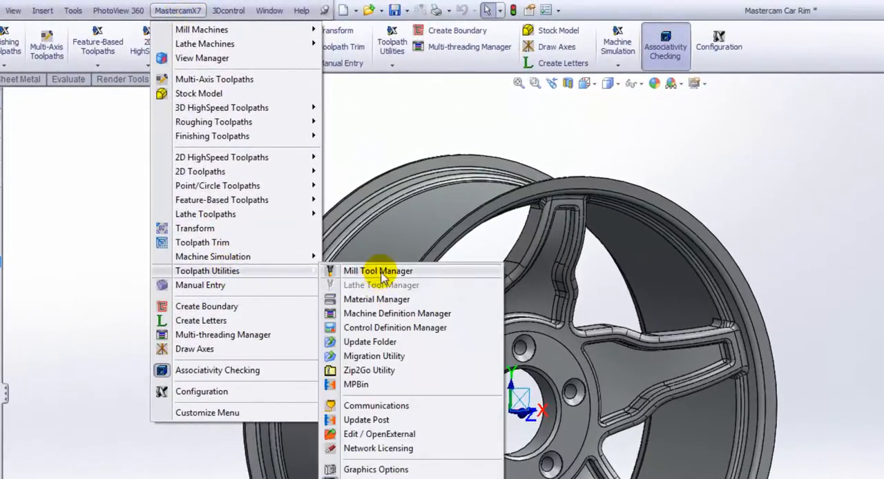
{"action": "left_click", "coordinate": [379, 270]}
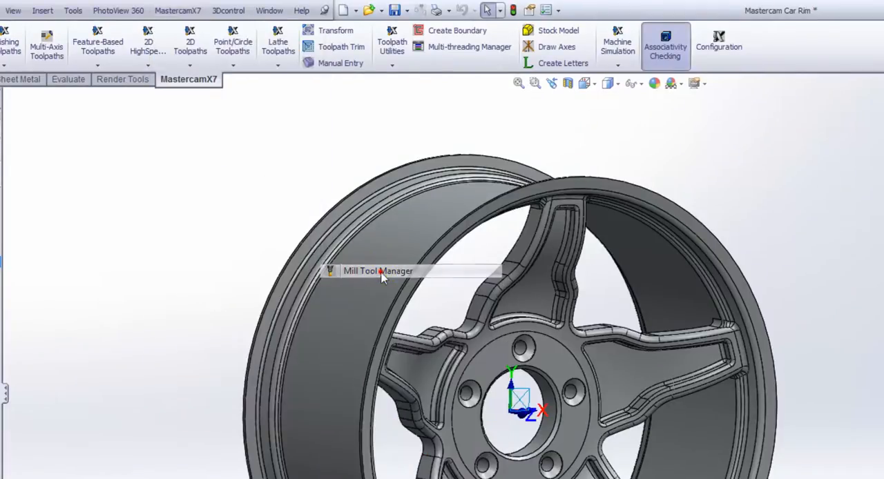
{"action": "left_click", "coordinate": [378, 271]}
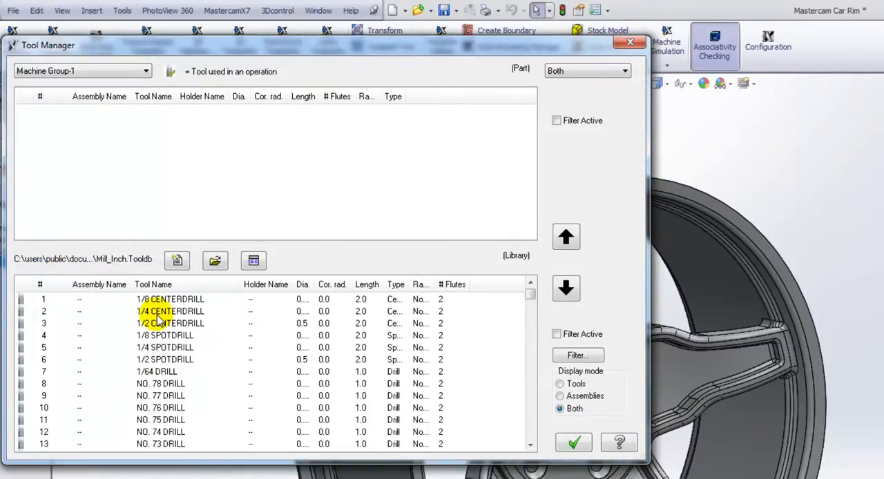
{"action": "mouse_move", "coordinate": [182, 371]}
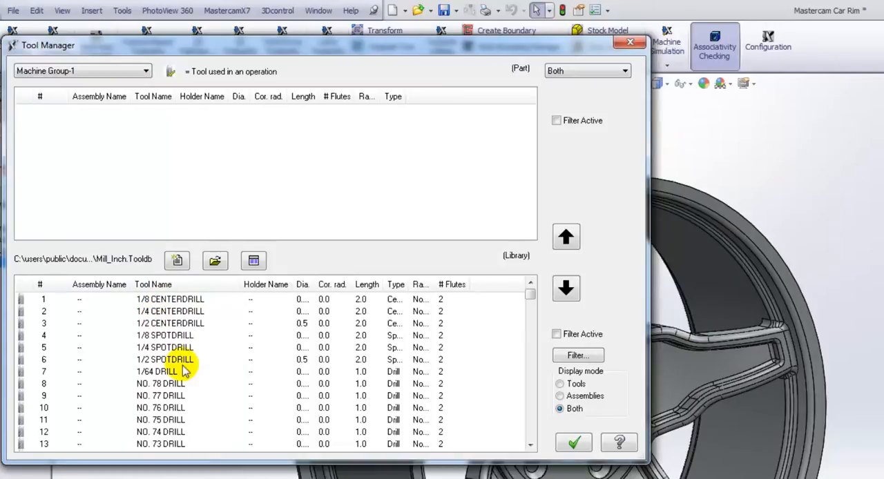
Add the 1/8 center drill to the machine group, start and save a new tool library, and copy the tool into it
{"action": "left_click", "coordinate": [170, 298]}
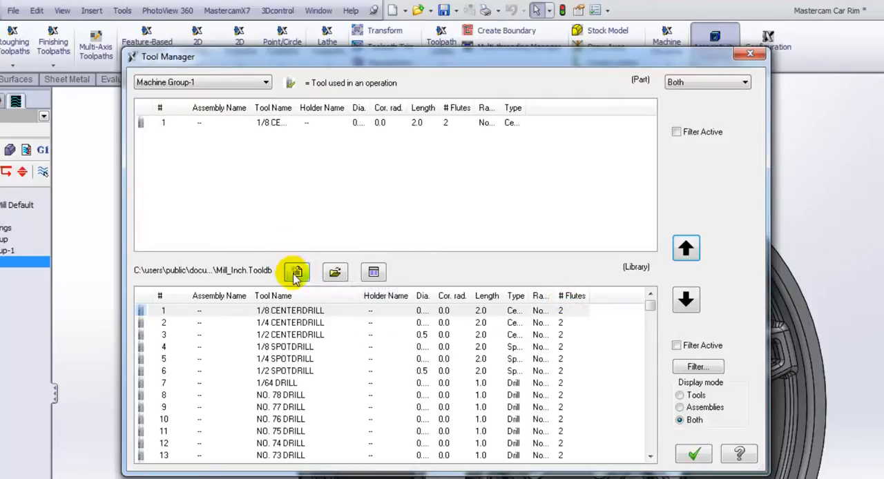
{"action": "left_click", "coordinate": [296, 272]}
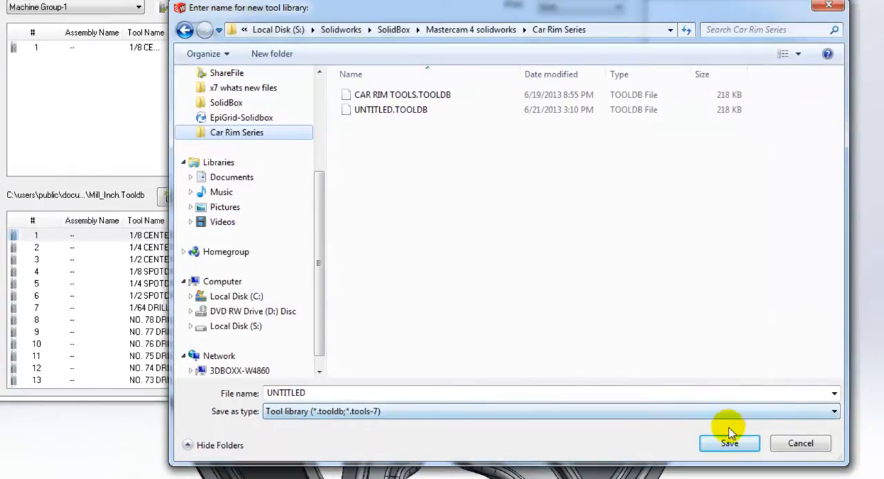
{"action": "left_click", "coordinate": [729, 444]}
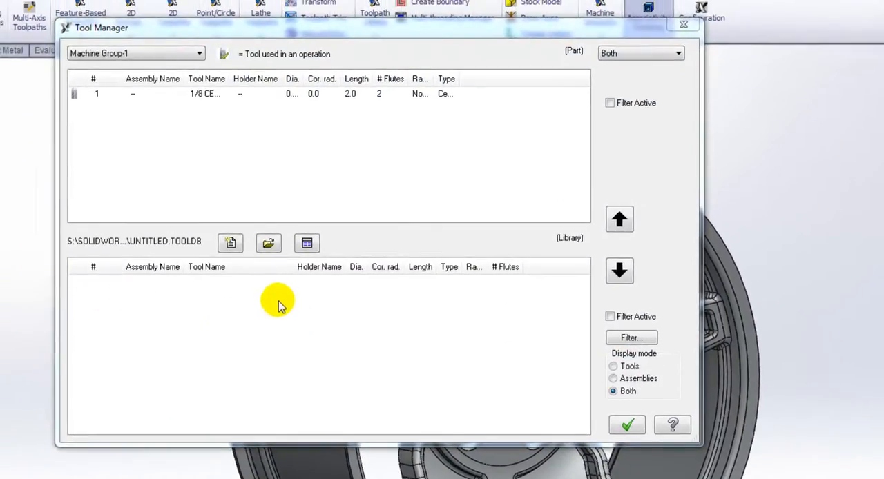
{"action": "mouse_move", "coordinate": [387, 306]}
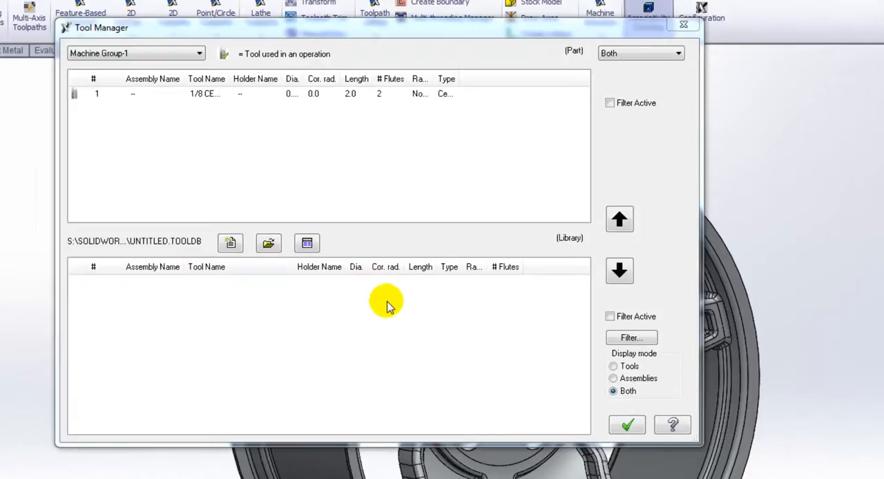
{"action": "left_click", "coordinate": [619, 270]}
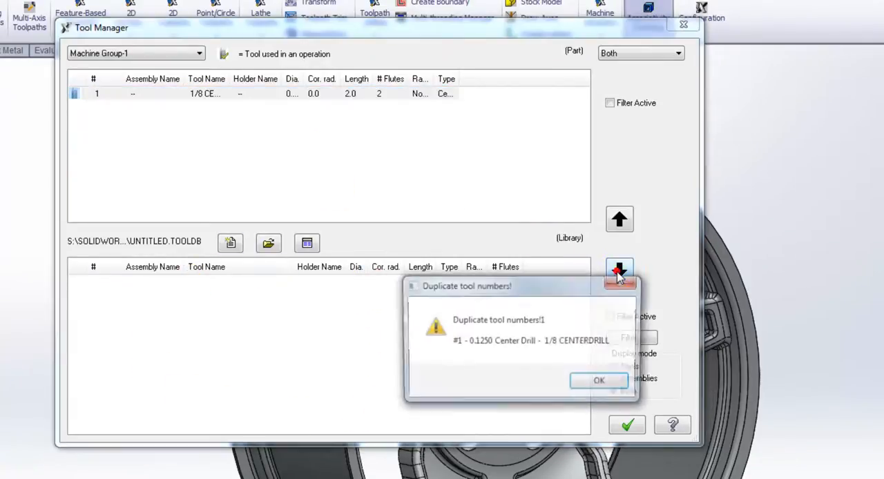
{"action": "left_click", "coordinate": [598, 381]}
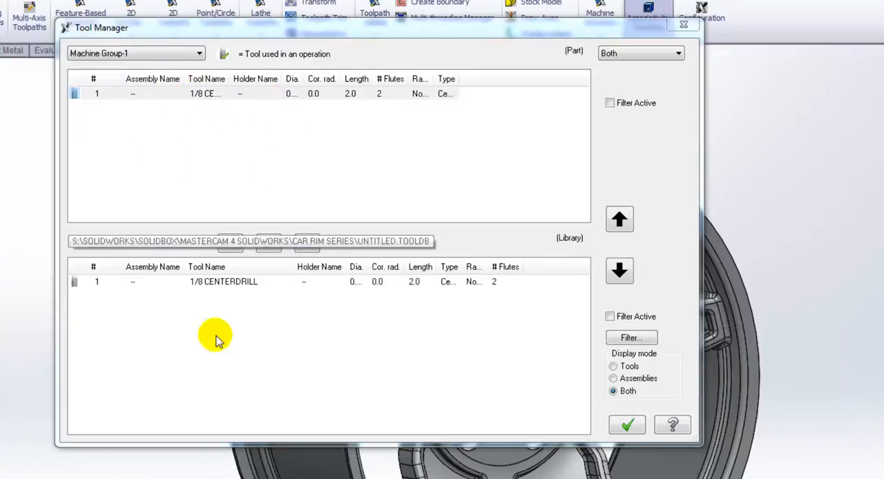
Create a new End Mill with Full Radius corner, shoulder length 2.5 and cutting length 1.5
{"action": "right_click", "coordinate": [216, 338]}
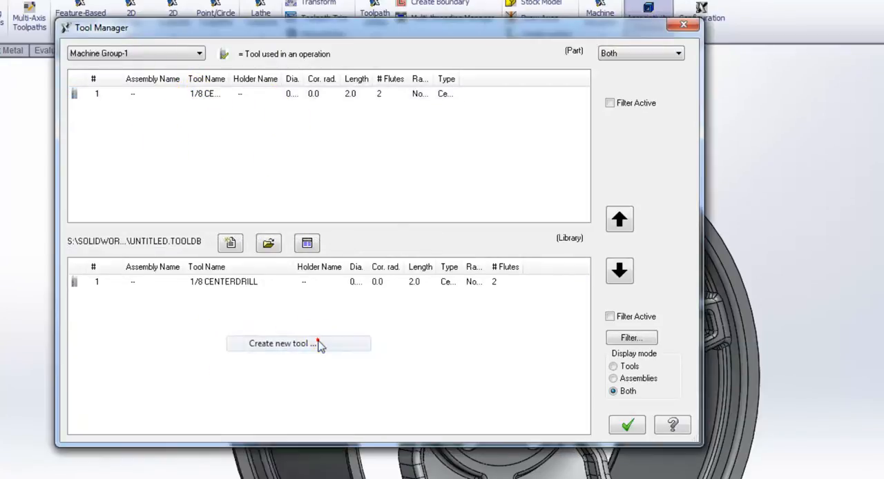
{"action": "left_click", "coordinate": [279, 343]}
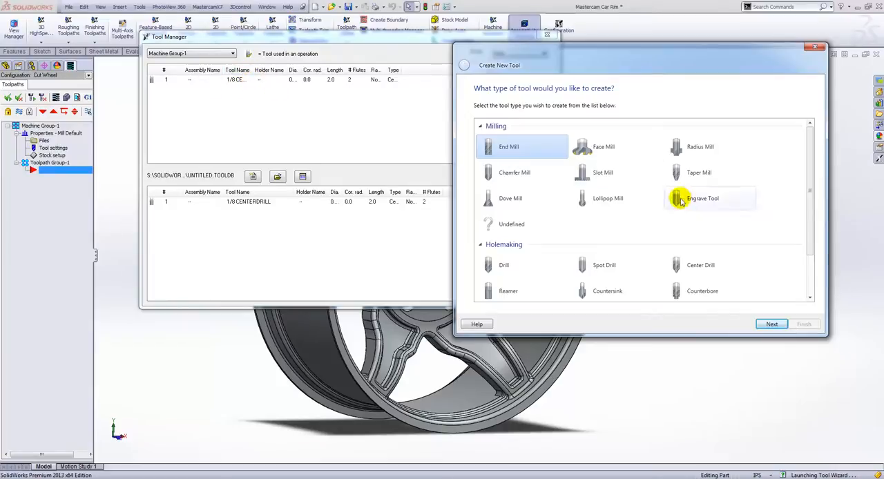
{"action": "left_click", "coordinate": [508, 147]}
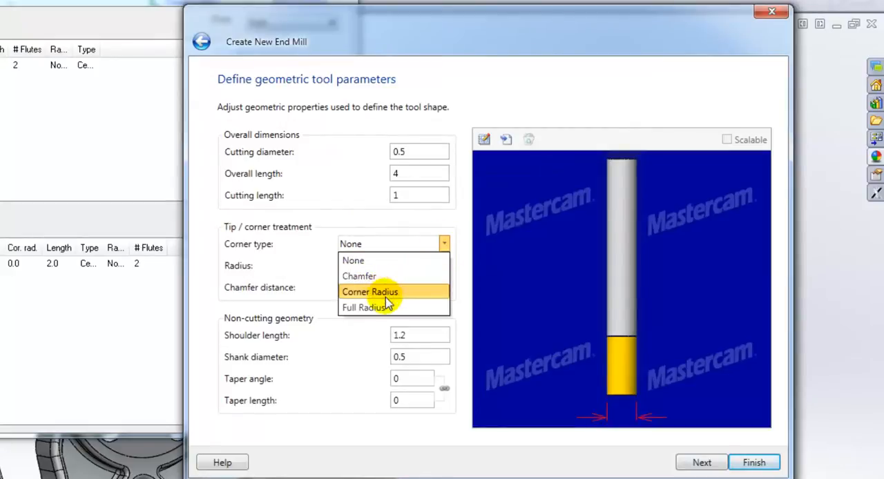
{"action": "left_click", "coordinate": [366, 306]}
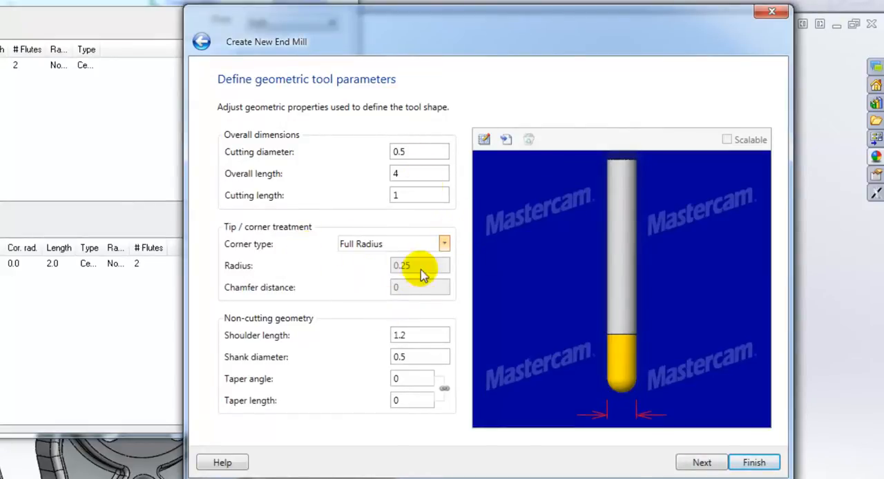
{"action": "left_click", "coordinate": [419, 336]}
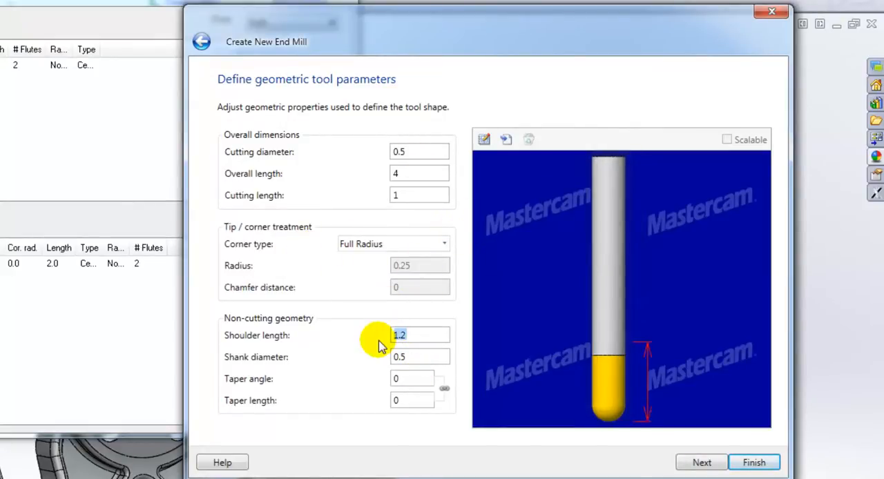
{"action": "type", "text": "2.5"}
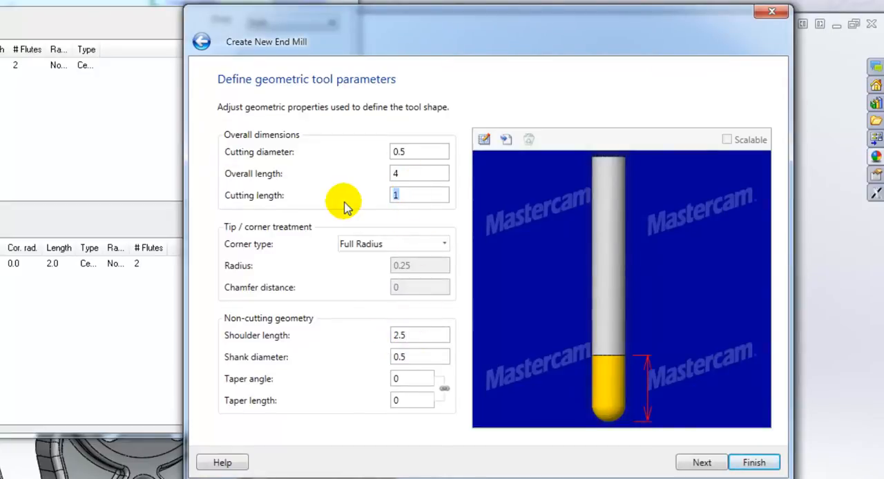
{"action": "type", "text": "1.5"}
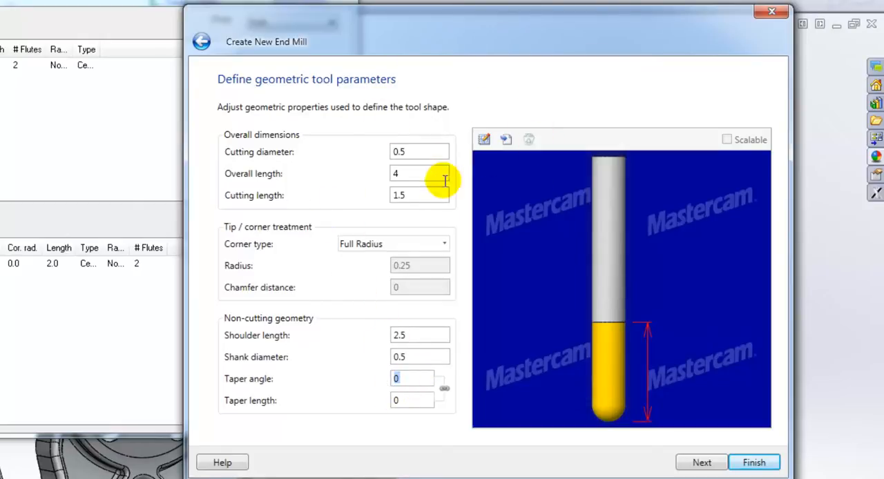
{"action": "mouse_move", "coordinate": [414, 218]}
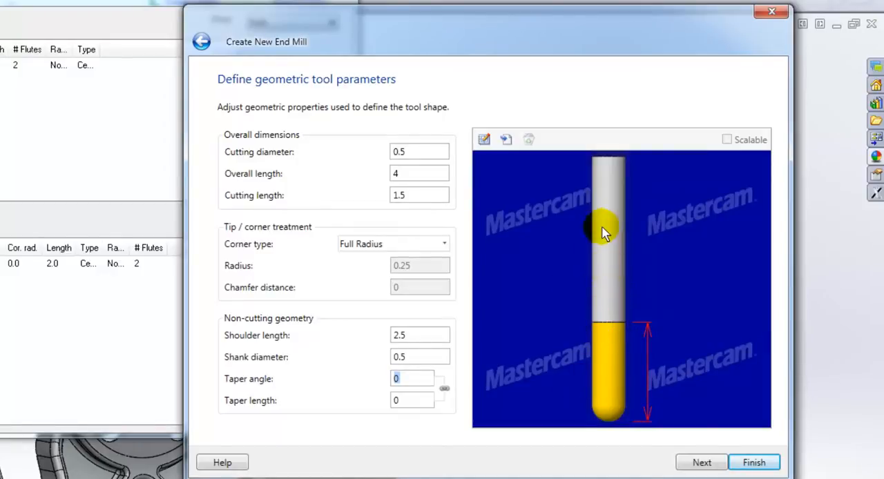
{"action": "mouse_move", "coordinate": [610, 257]}
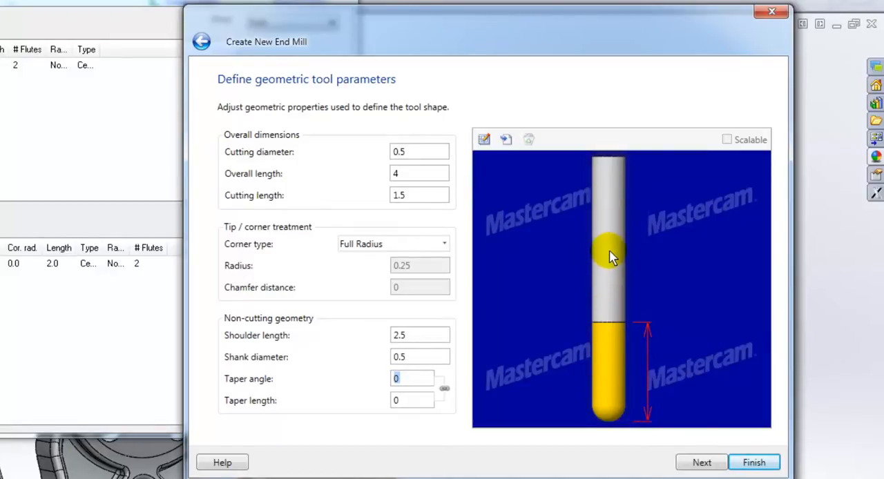
On the Finalize page give the ball-nosed tool number 5, feed 150, retract 500 and spindle speed 7500
{"action": "left_click", "coordinate": [701, 462]}
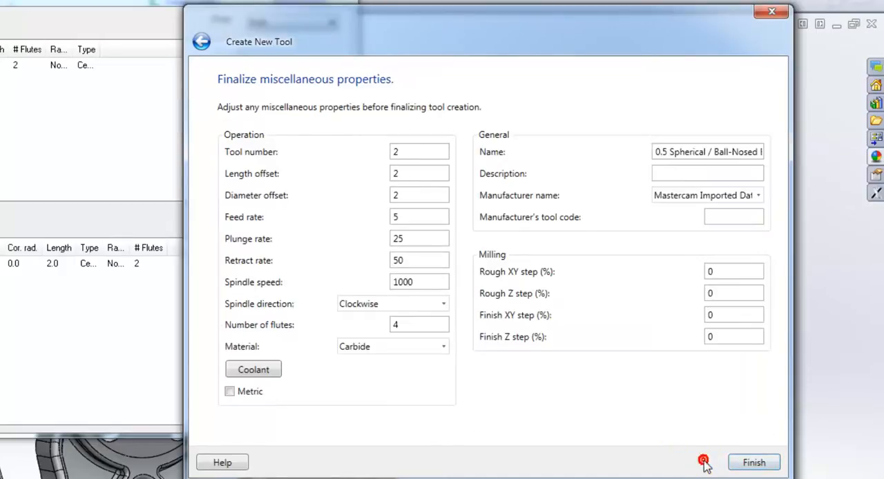
{"action": "mouse_move", "coordinate": [463, 91]}
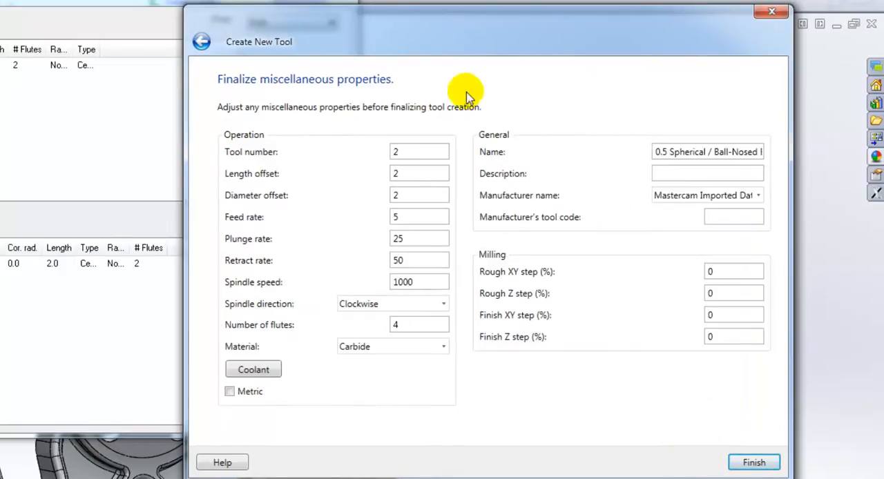
{"action": "mouse_move", "coordinate": [370, 124]}
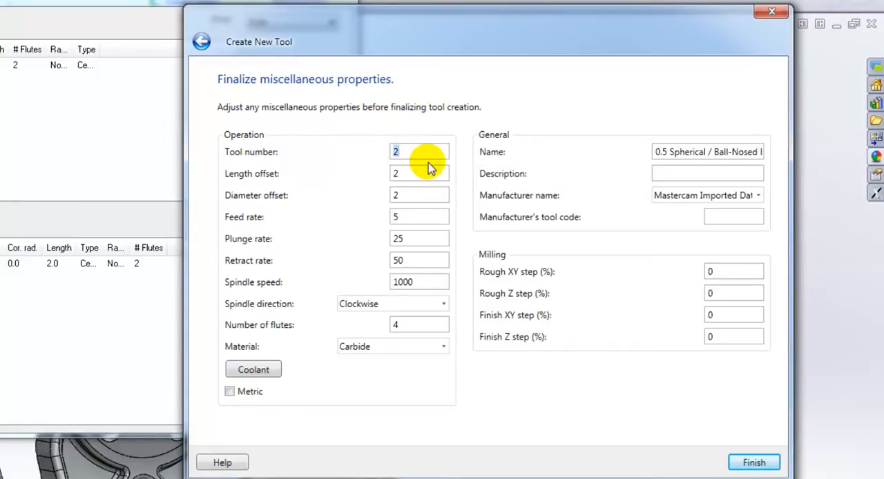
{"action": "mouse_move", "coordinate": [417, 169]}
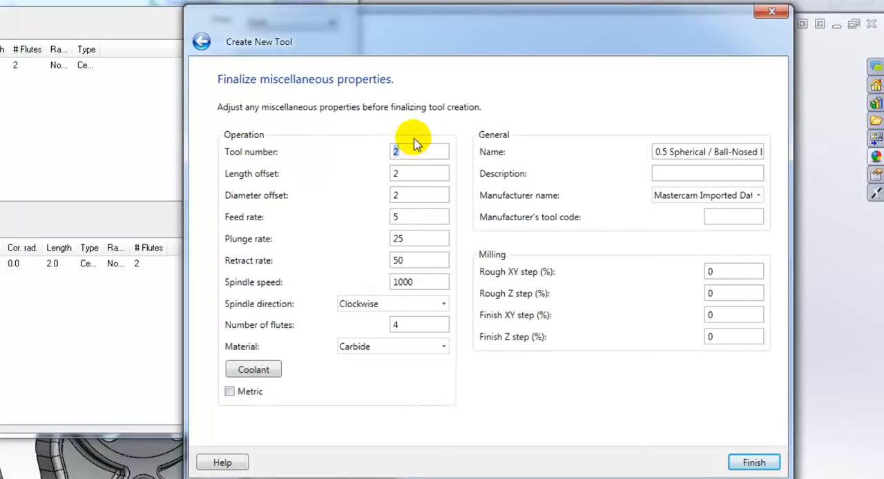
{"action": "mouse_move", "coordinate": [419, 158]}
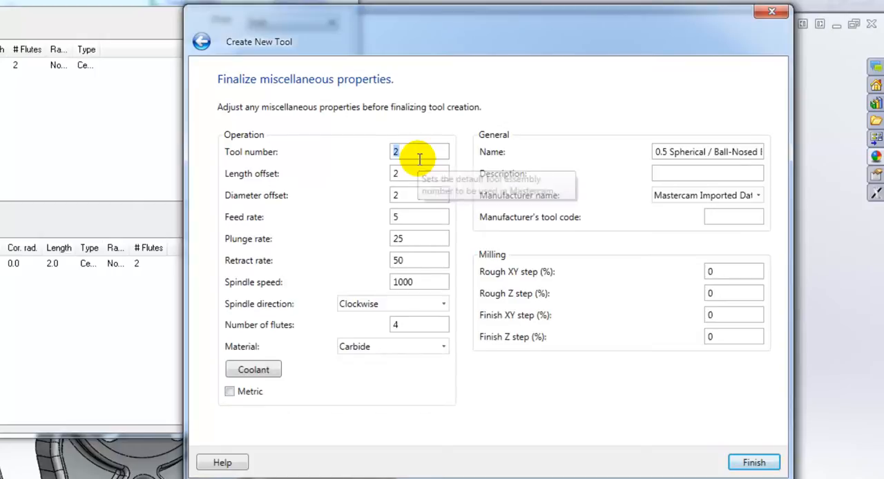
{"action": "mouse_move", "coordinate": [420, 159]}
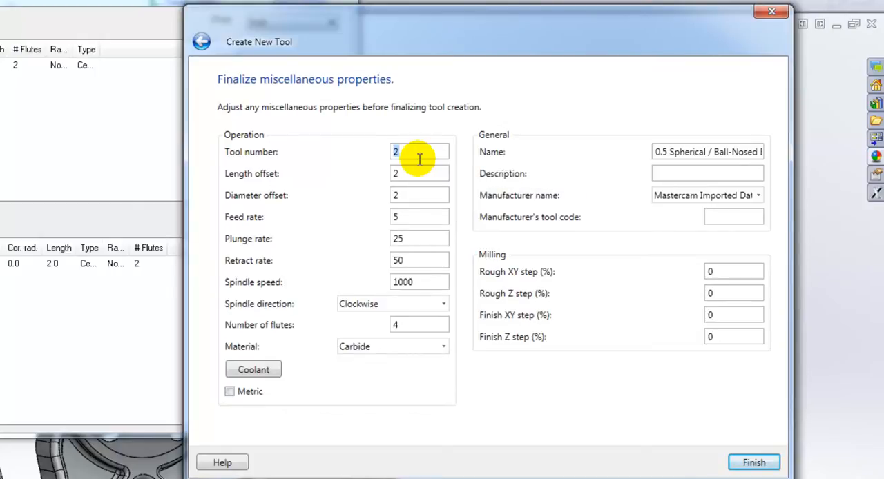
{"action": "type", "text": "5"}
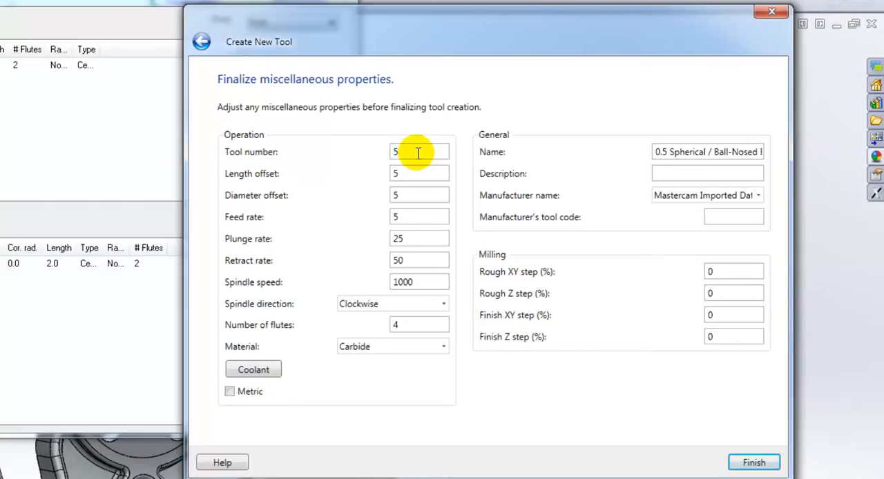
{"action": "mouse_move", "coordinate": [403, 196]}
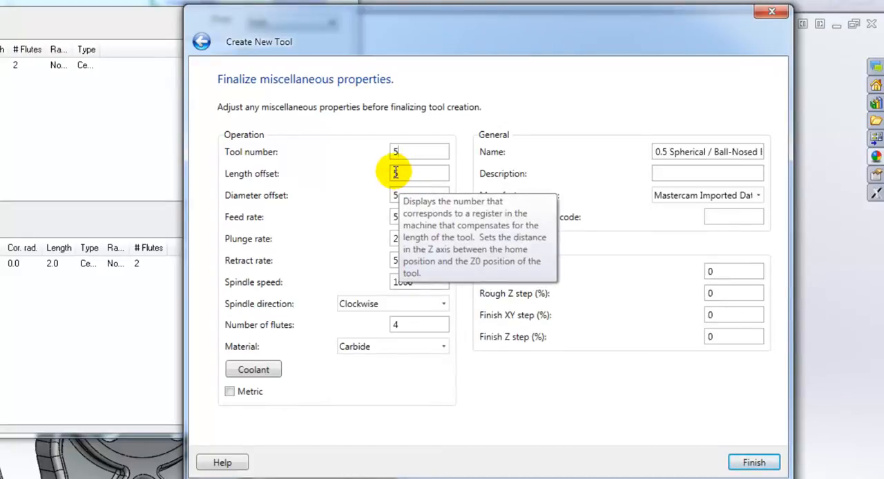
{"action": "mouse_move", "coordinate": [416, 138]}
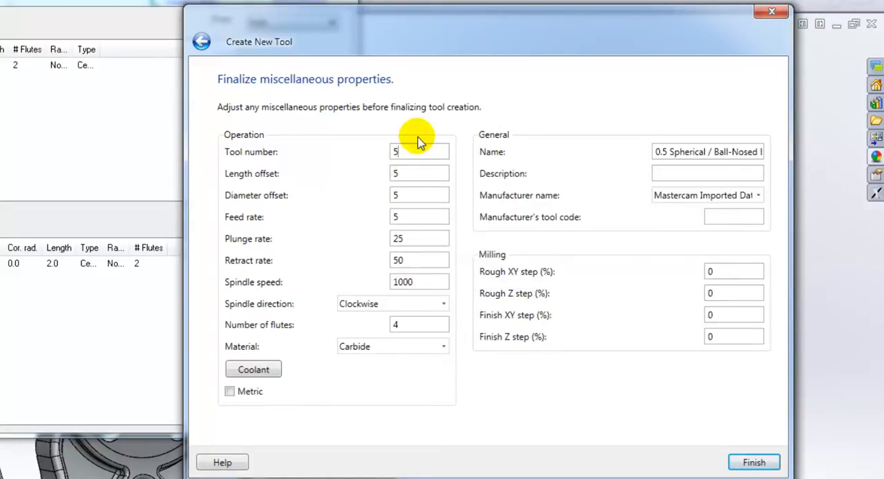
{"action": "mouse_move", "coordinate": [397, 217]}
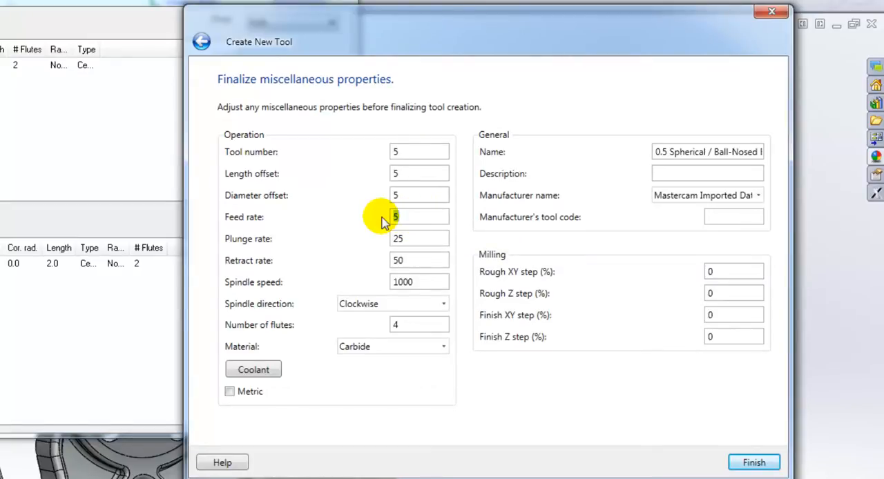
{"action": "type", "text": "150"}
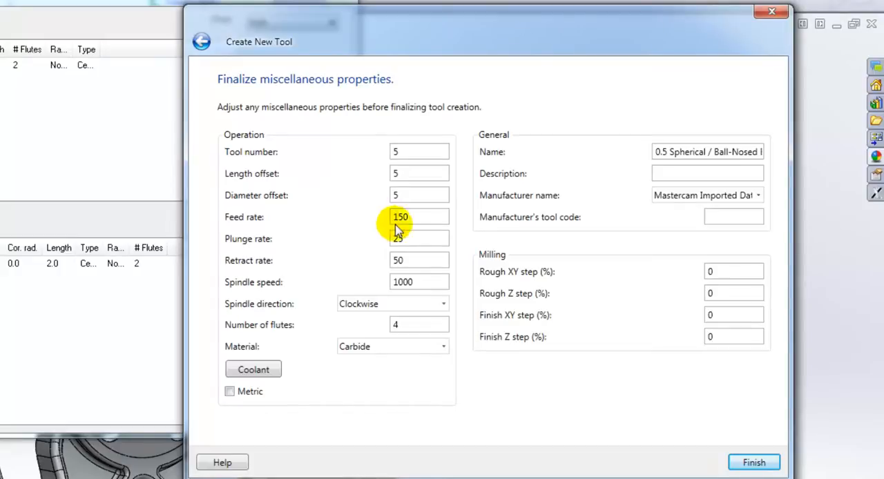
{"action": "left_click", "coordinate": [419, 237]}
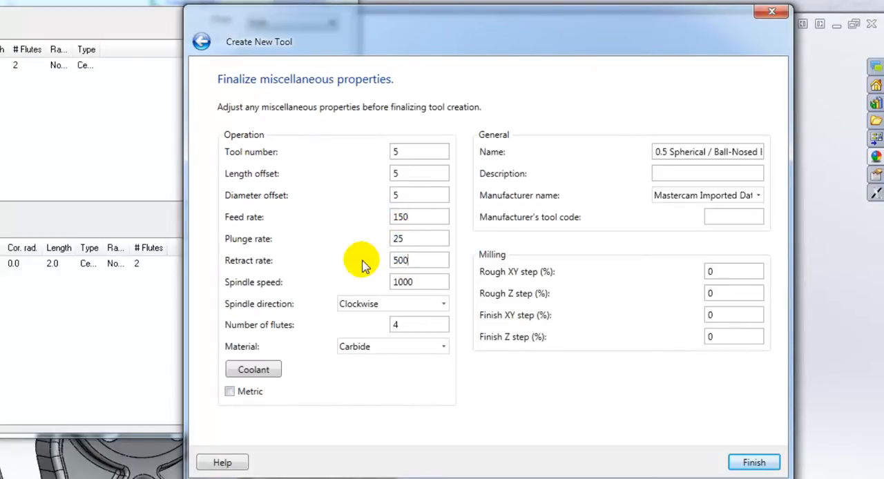
{"action": "left_click", "coordinate": [419, 282]}
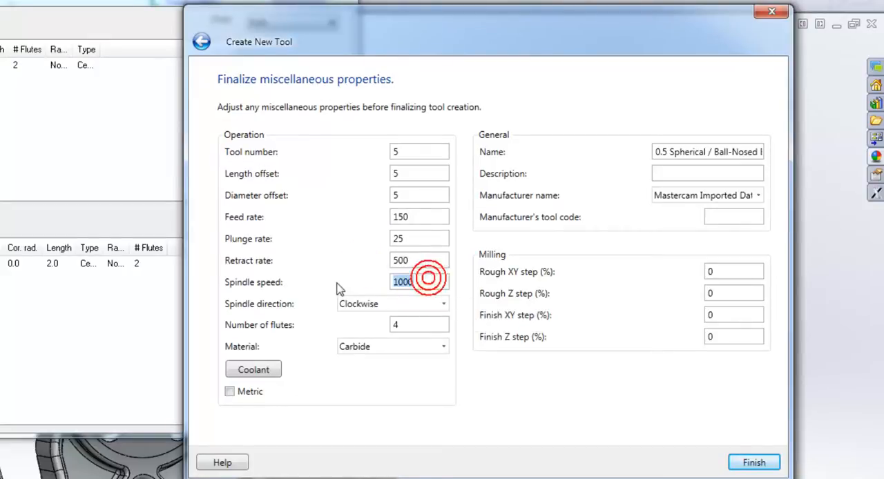
{"action": "type", "text": "7500"}
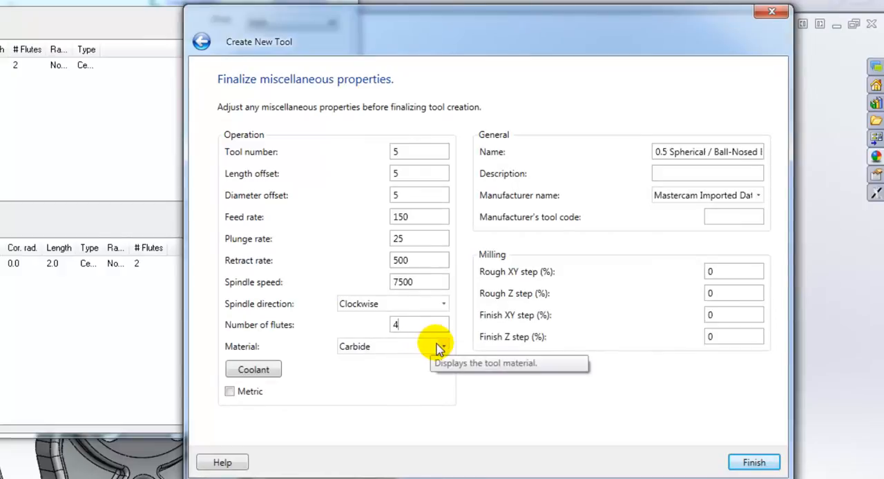
{"action": "left_click", "coordinate": [252, 368]}
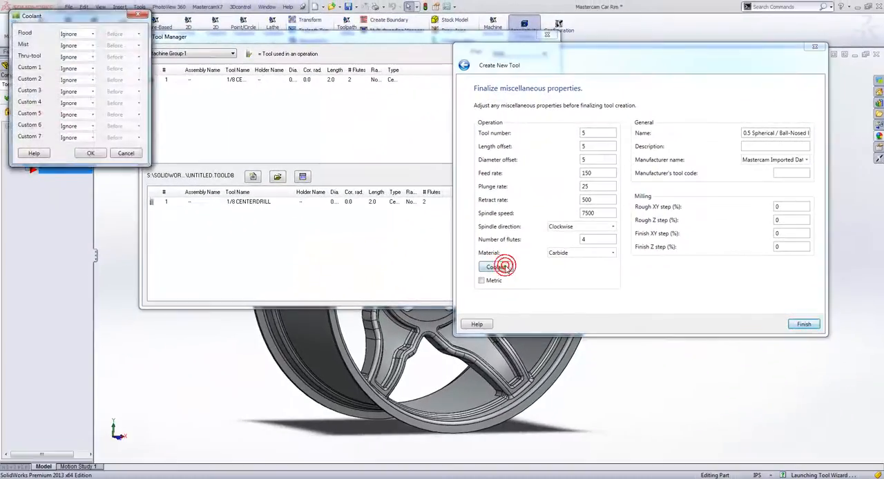
Close the Coolant dialog, leaving the 0.5 ball-nosed tool's General and Milling values unchanged
{"action": "left_click", "coordinate": [76, 32]}
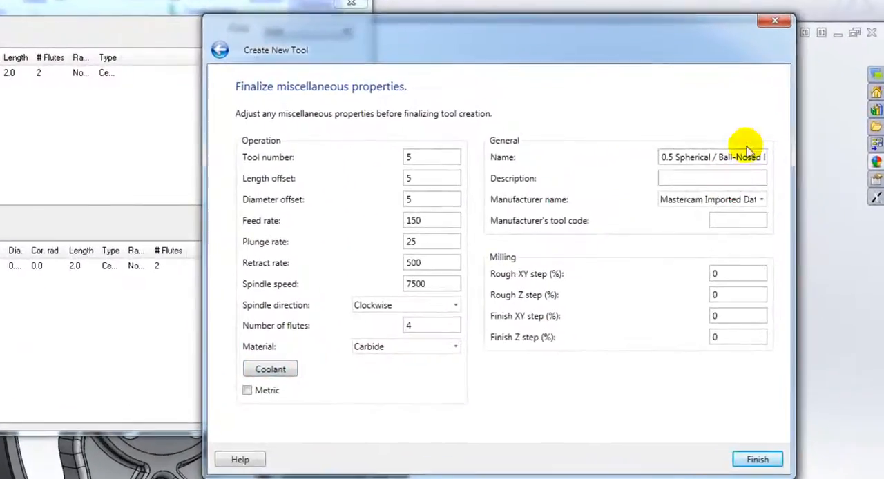
{"action": "left_click", "coordinate": [760, 199]}
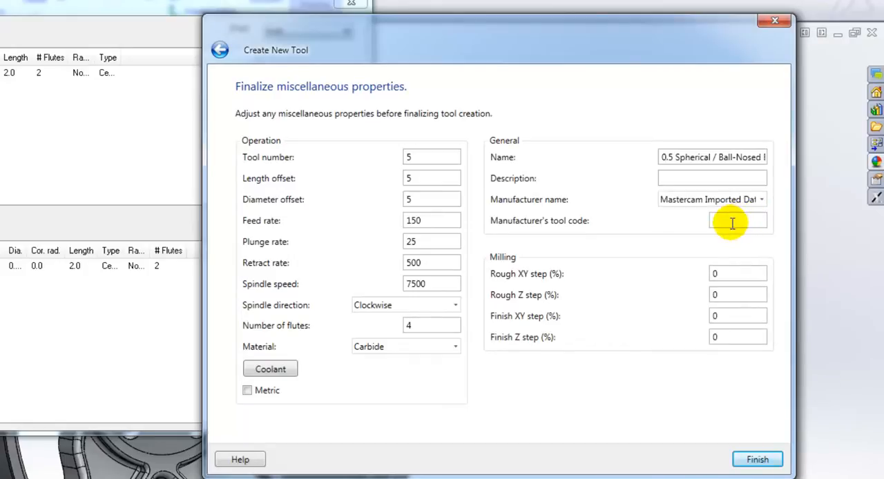
{"action": "mouse_move", "coordinate": [738, 274]}
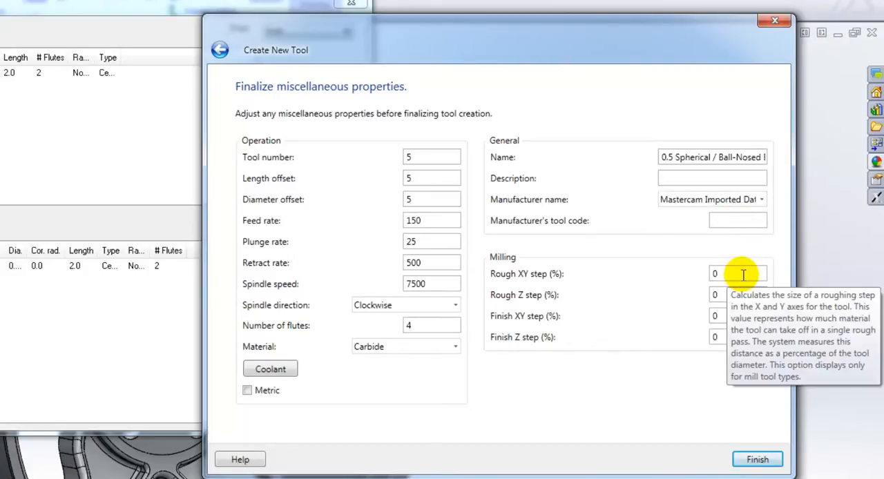
{"action": "mouse_move", "coordinate": [675, 274]}
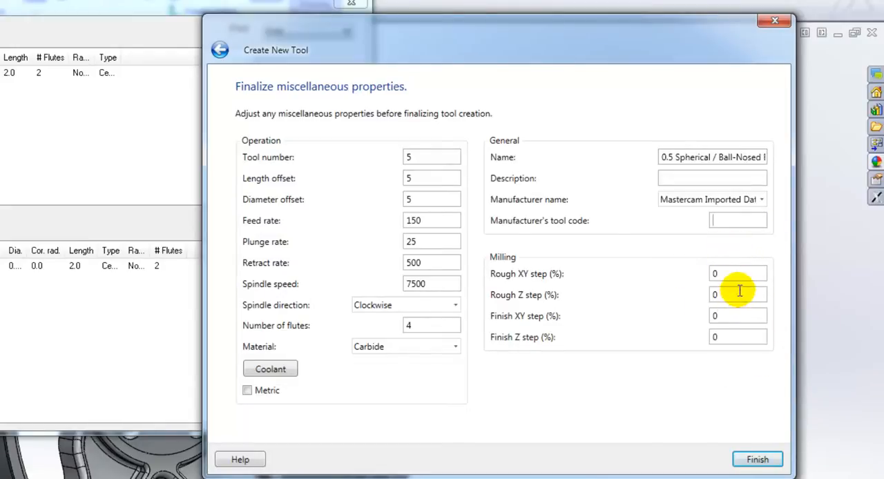
{"action": "mouse_move", "coordinate": [702, 348]}
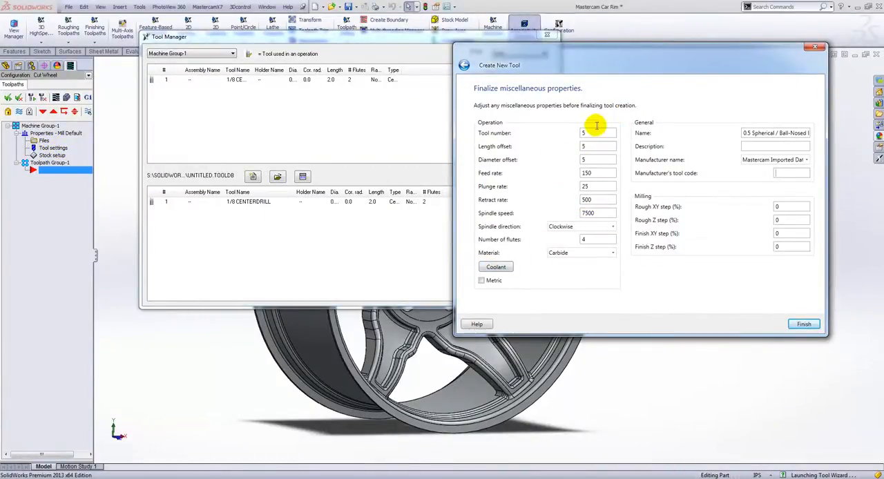
Finish the 0.5 ball-nosed tool, copy it into Machine Group-1, and answer the Save Library prompt
{"action": "left_click", "coordinate": [803, 323]}
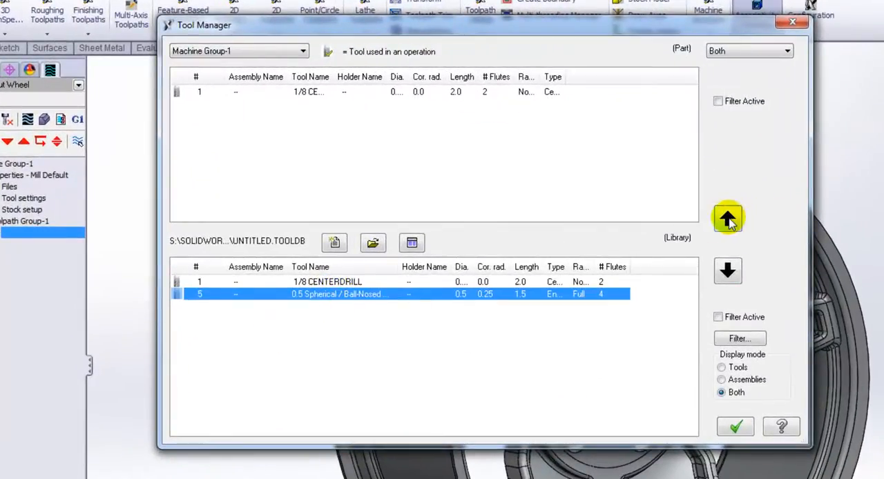
{"action": "left_click", "coordinate": [726, 218]}
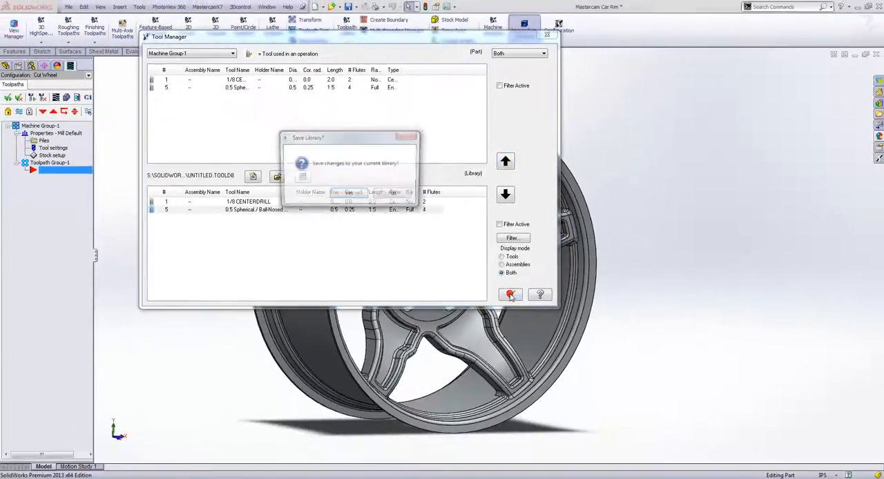
{"action": "left_click", "coordinate": [510, 296]}
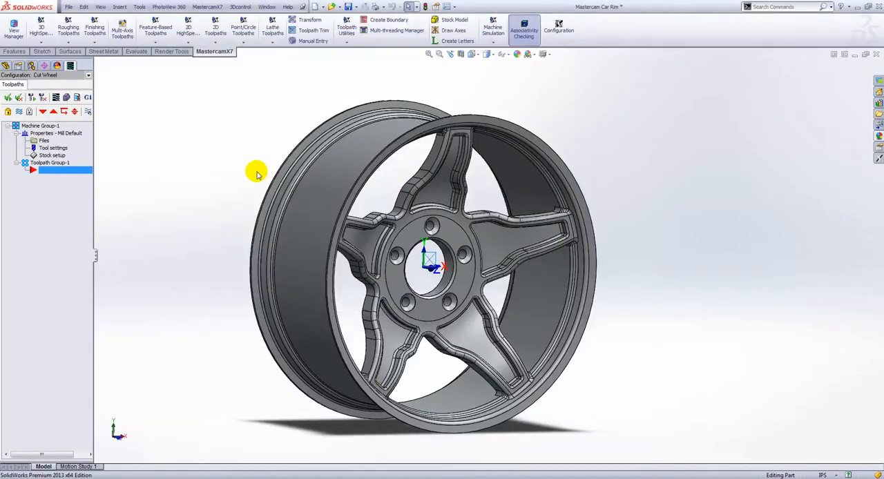
{"action": "left_click", "coordinate": [289, 179]}
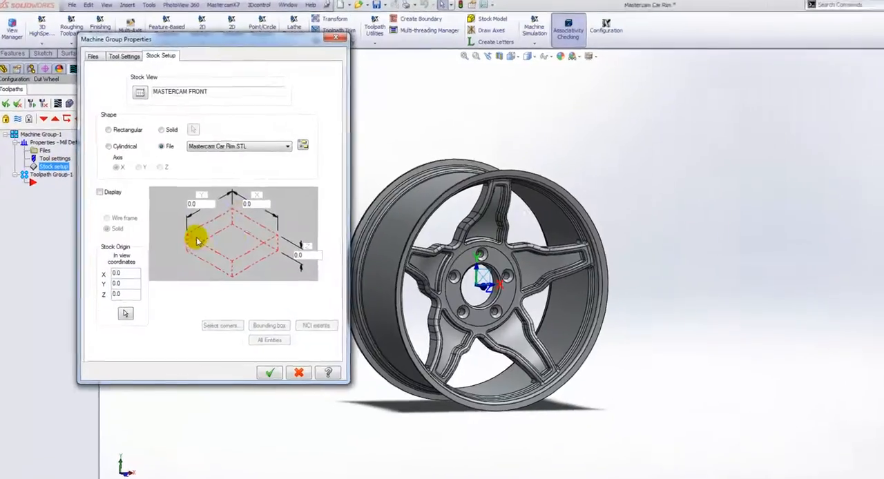
{"action": "left_click", "coordinate": [149, 64]}
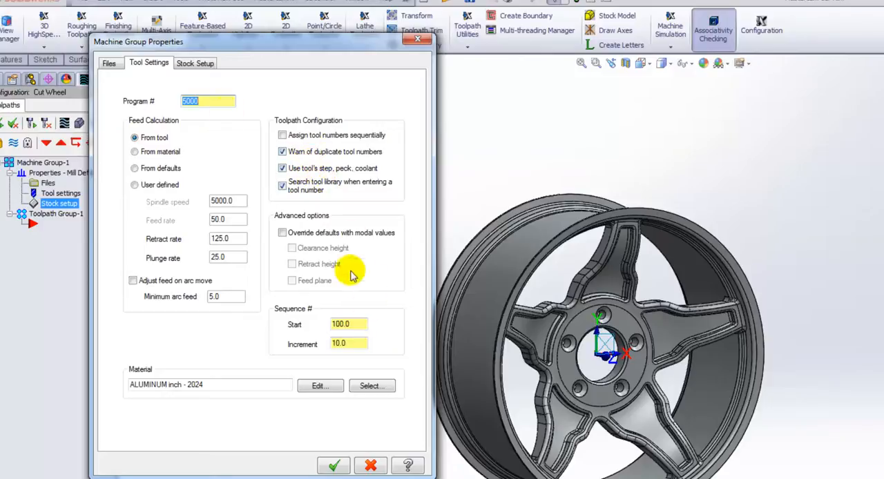
{"action": "left_click", "coordinate": [109, 63]}
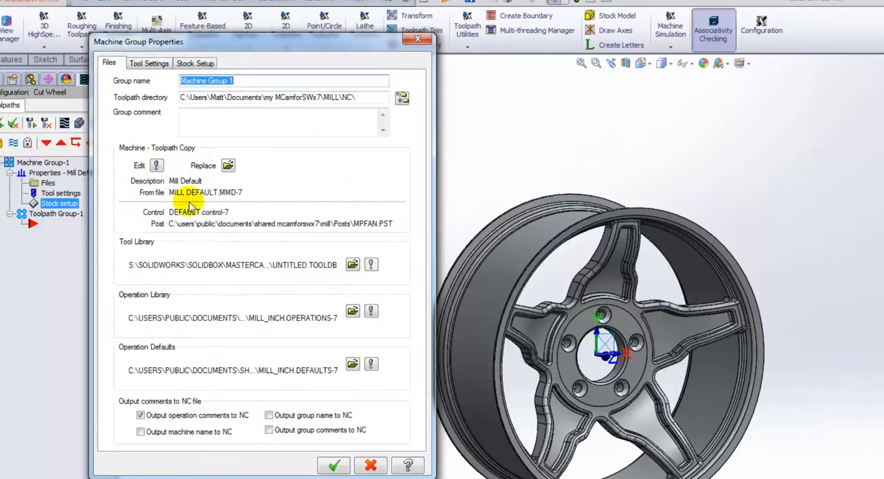
{"action": "left_click", "coordinate": [352, 265]}
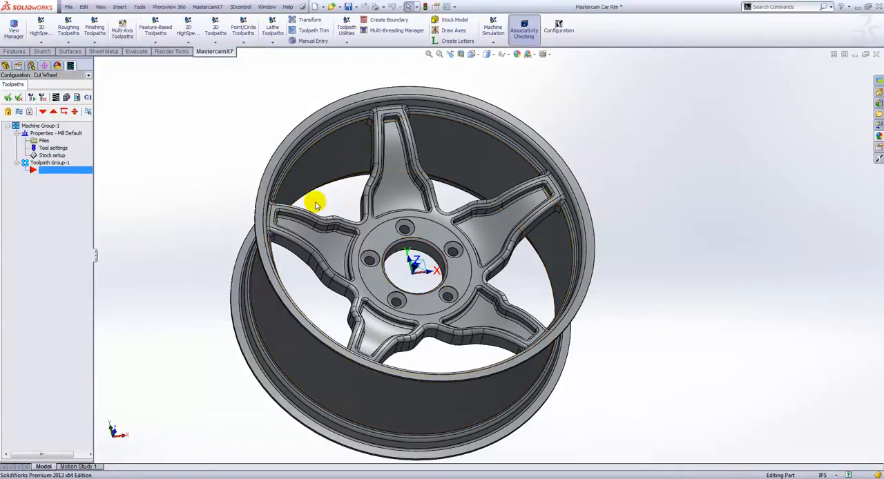
{"action": "mouse_move", "coordinate": [502, 235]}
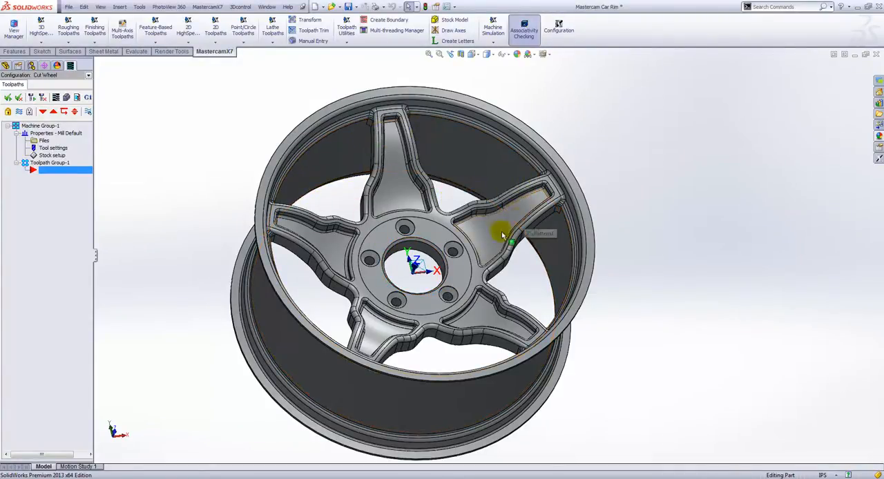